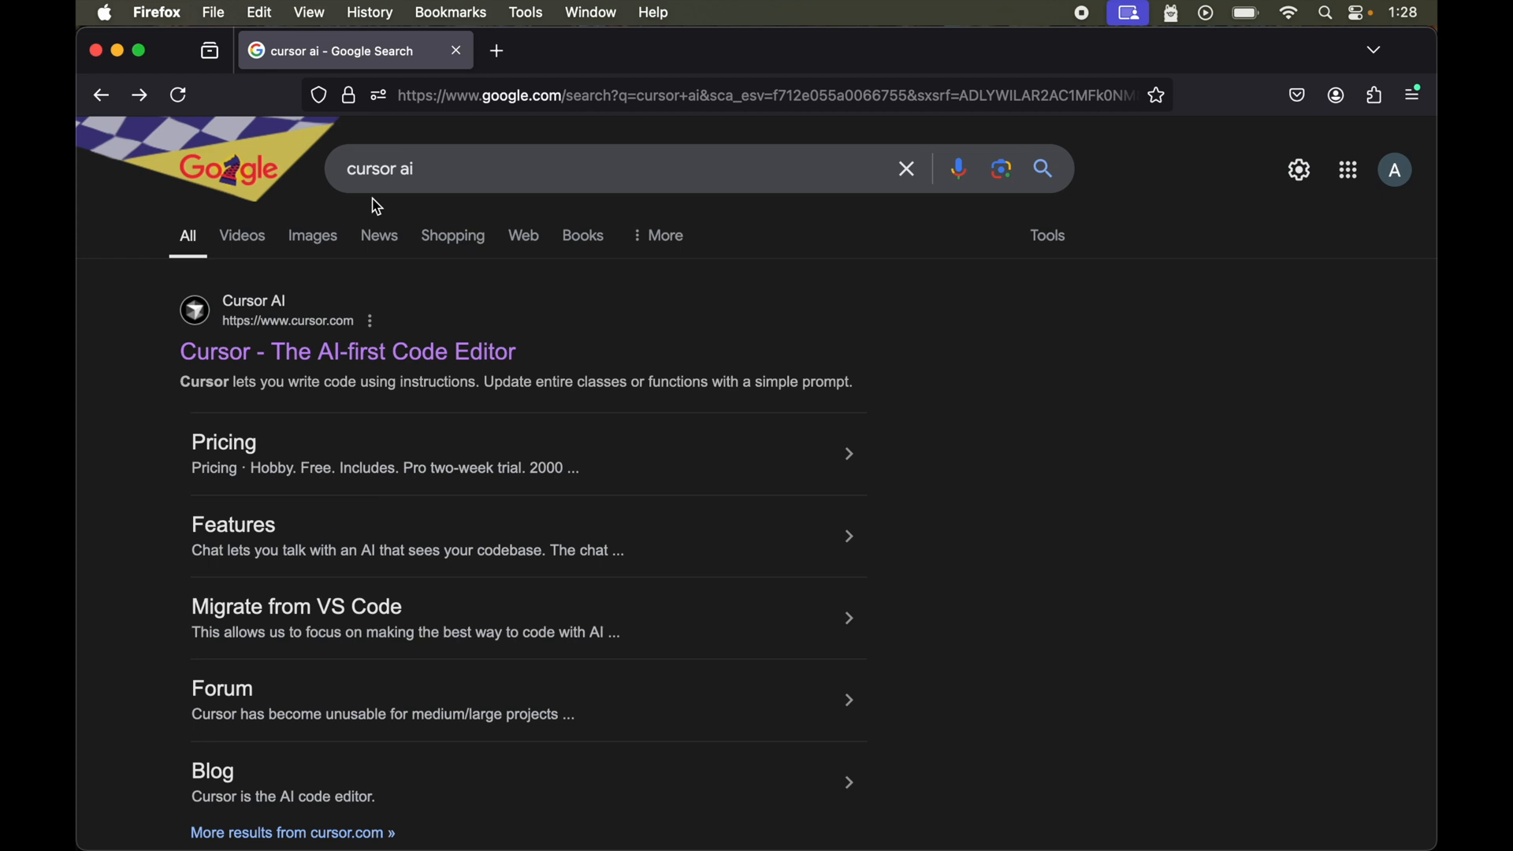
pyautogui.moveTo(402, 200)
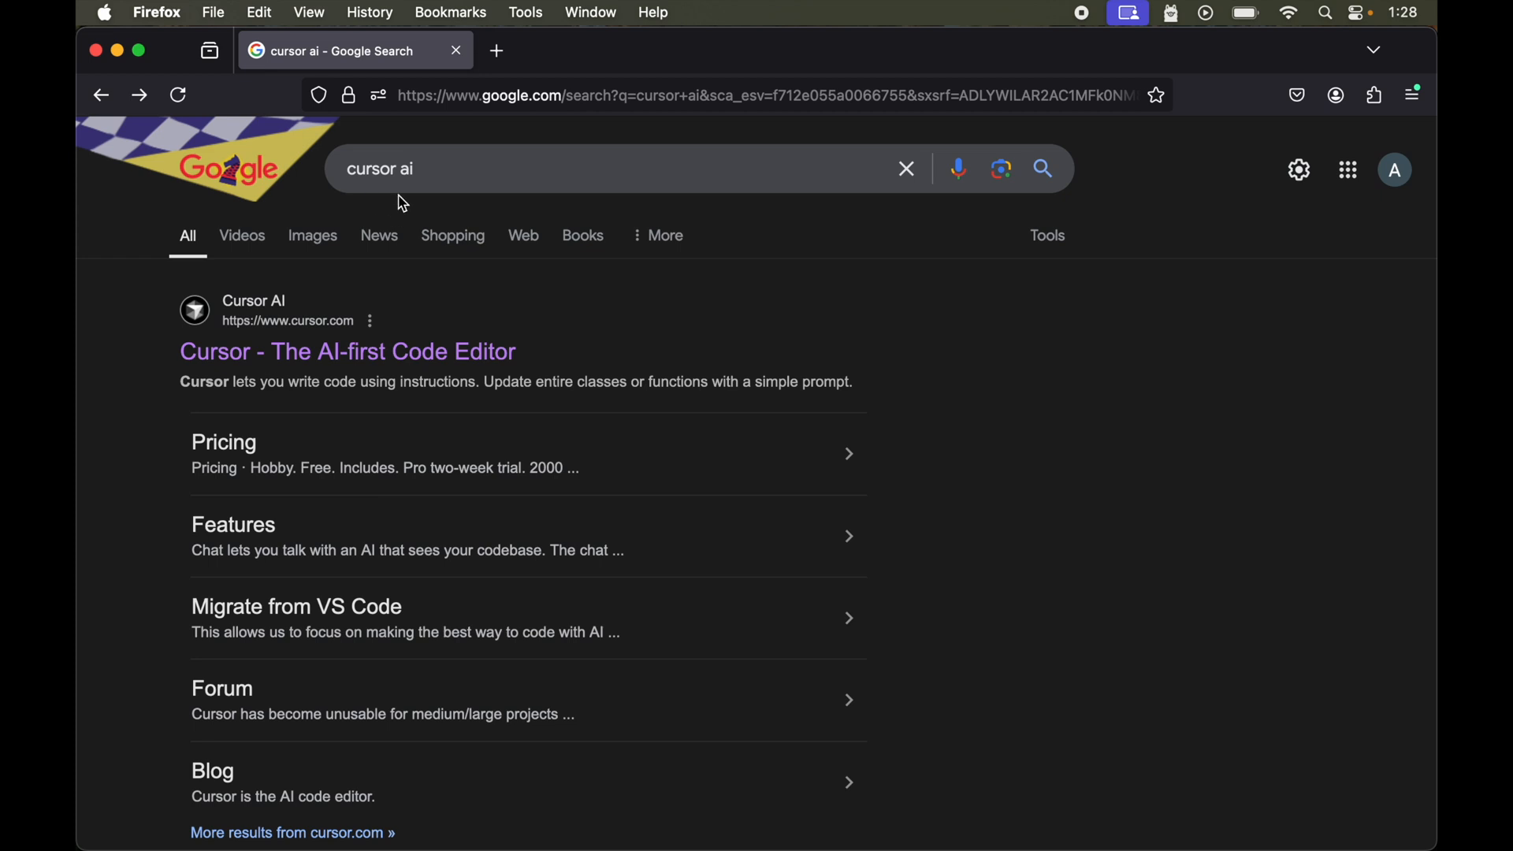
pyautogui.moveTo(347, 350)
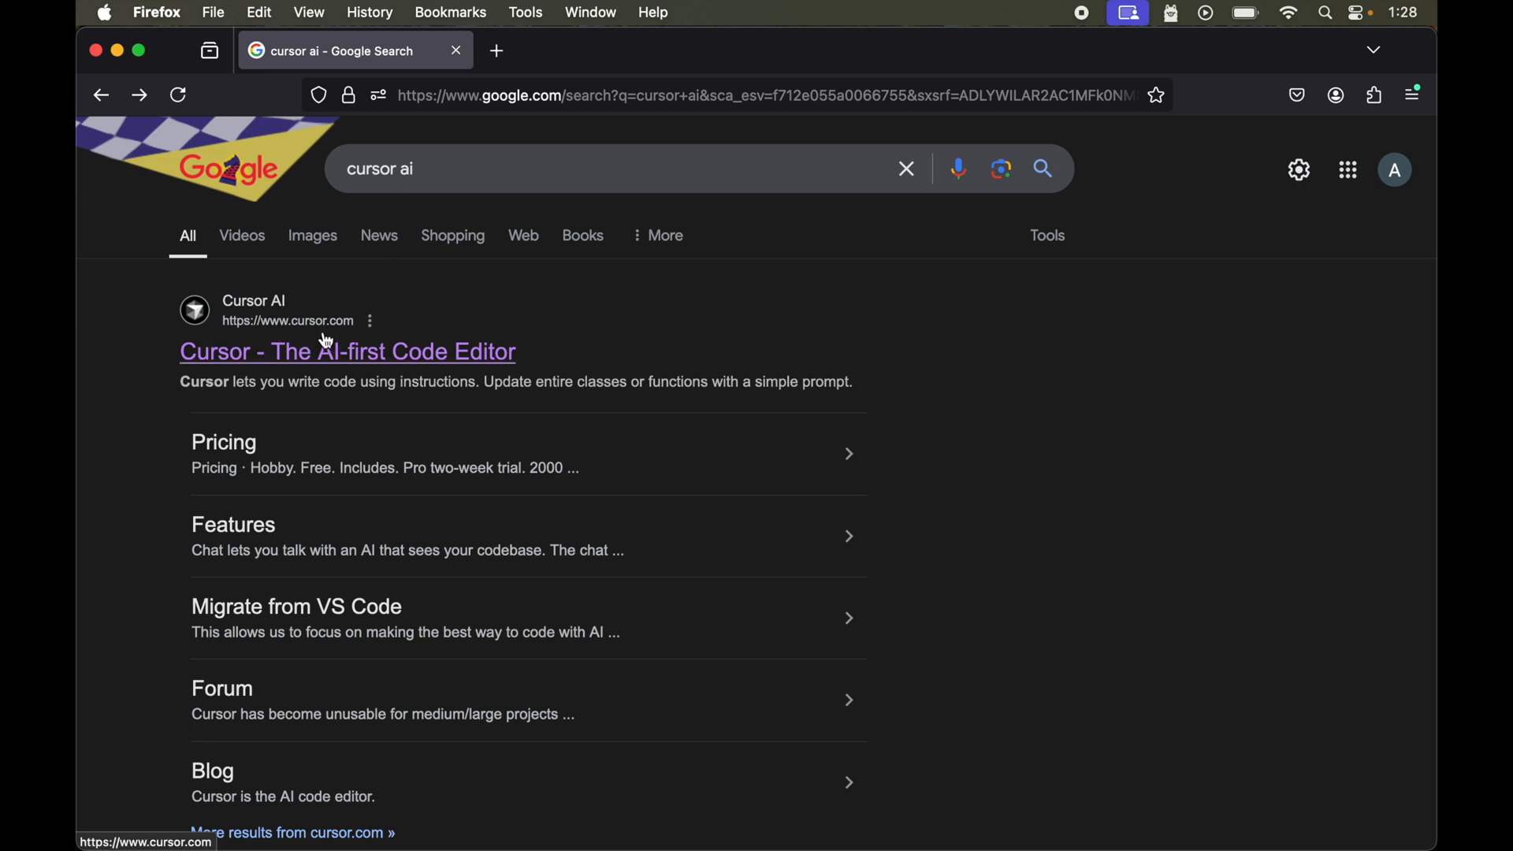
pyautogui.moveTo(372, 359)
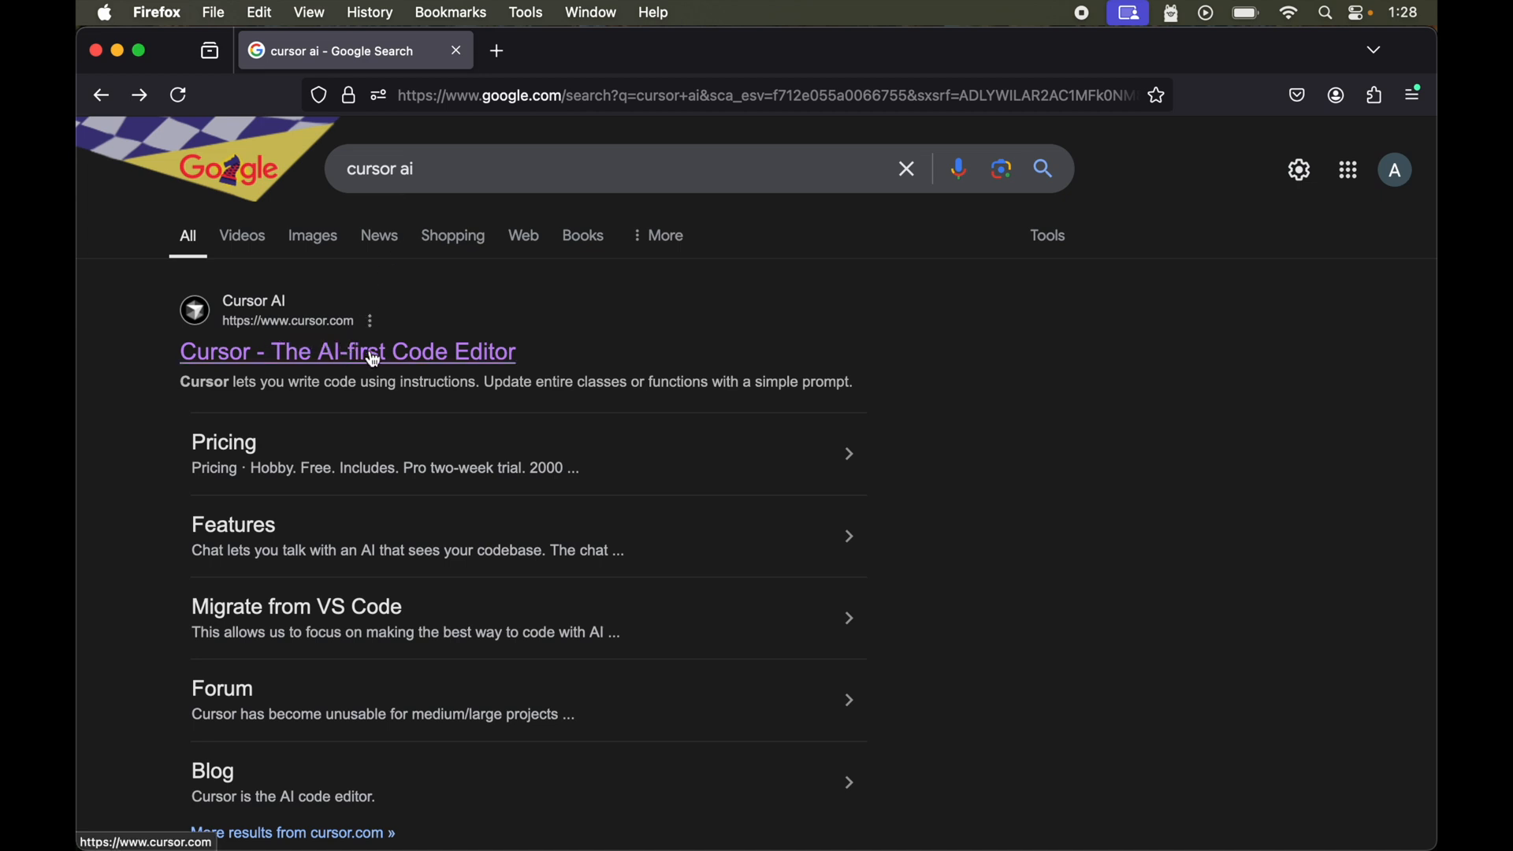
# - Open the official Cursor homepage from the Google search result
pyautogui.click(347, 352)
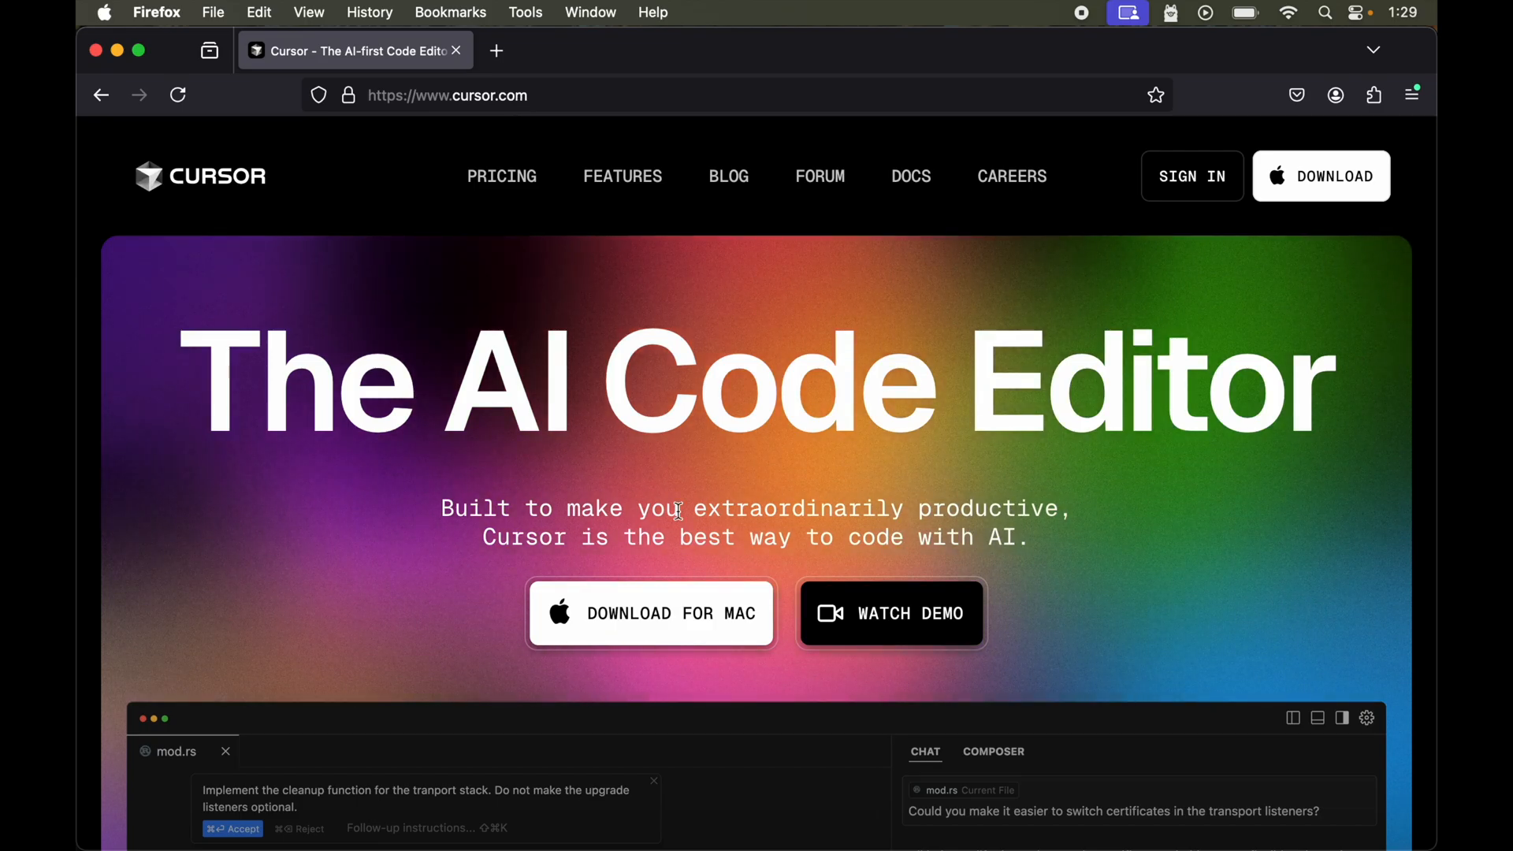
pyautogui.moveTo(692, 637)
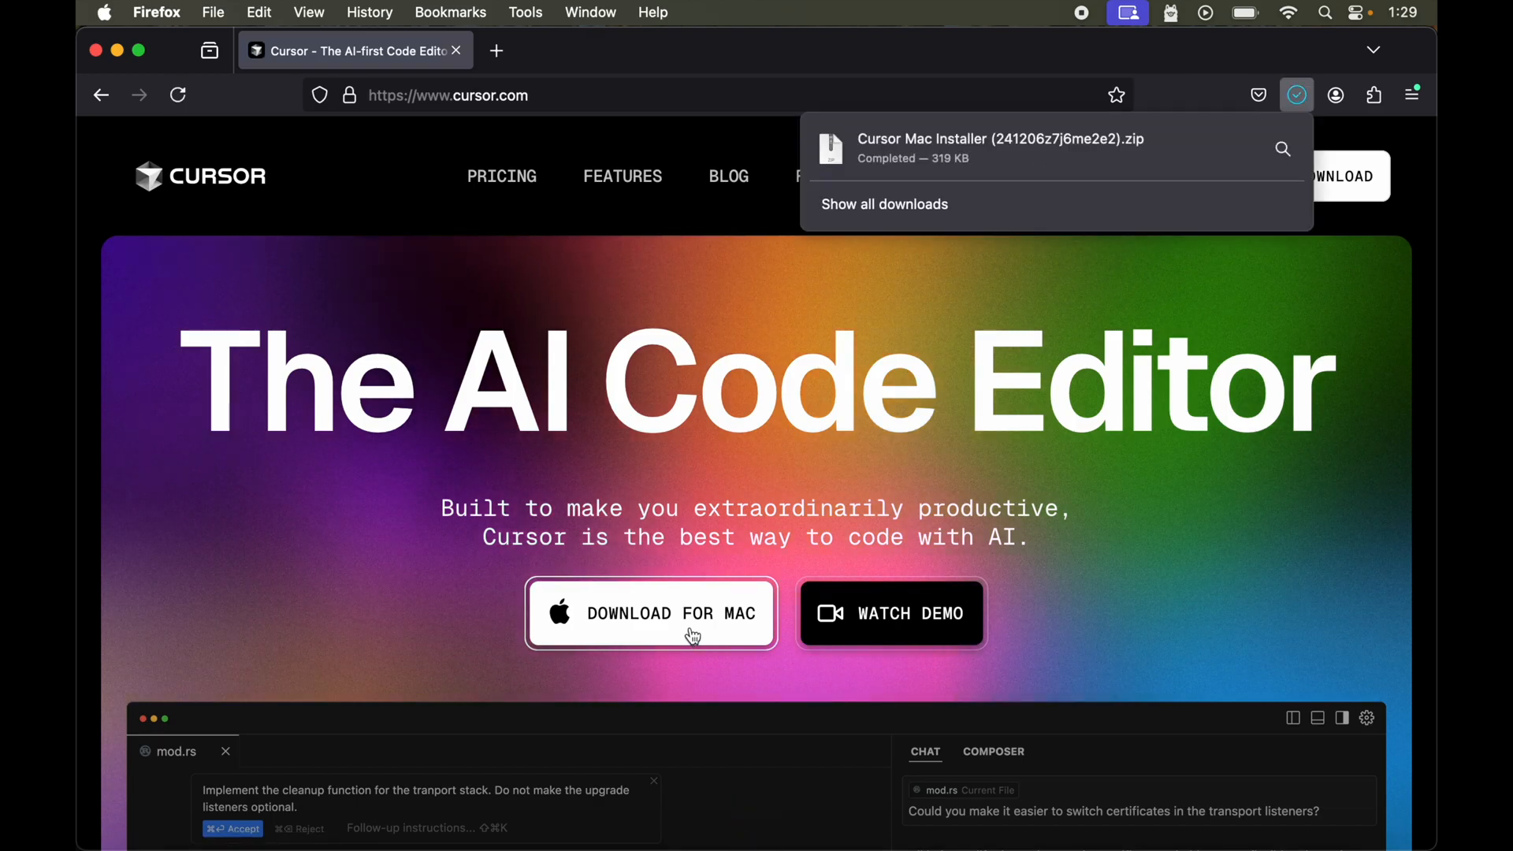
pyautogui.moveTo(978, 158)
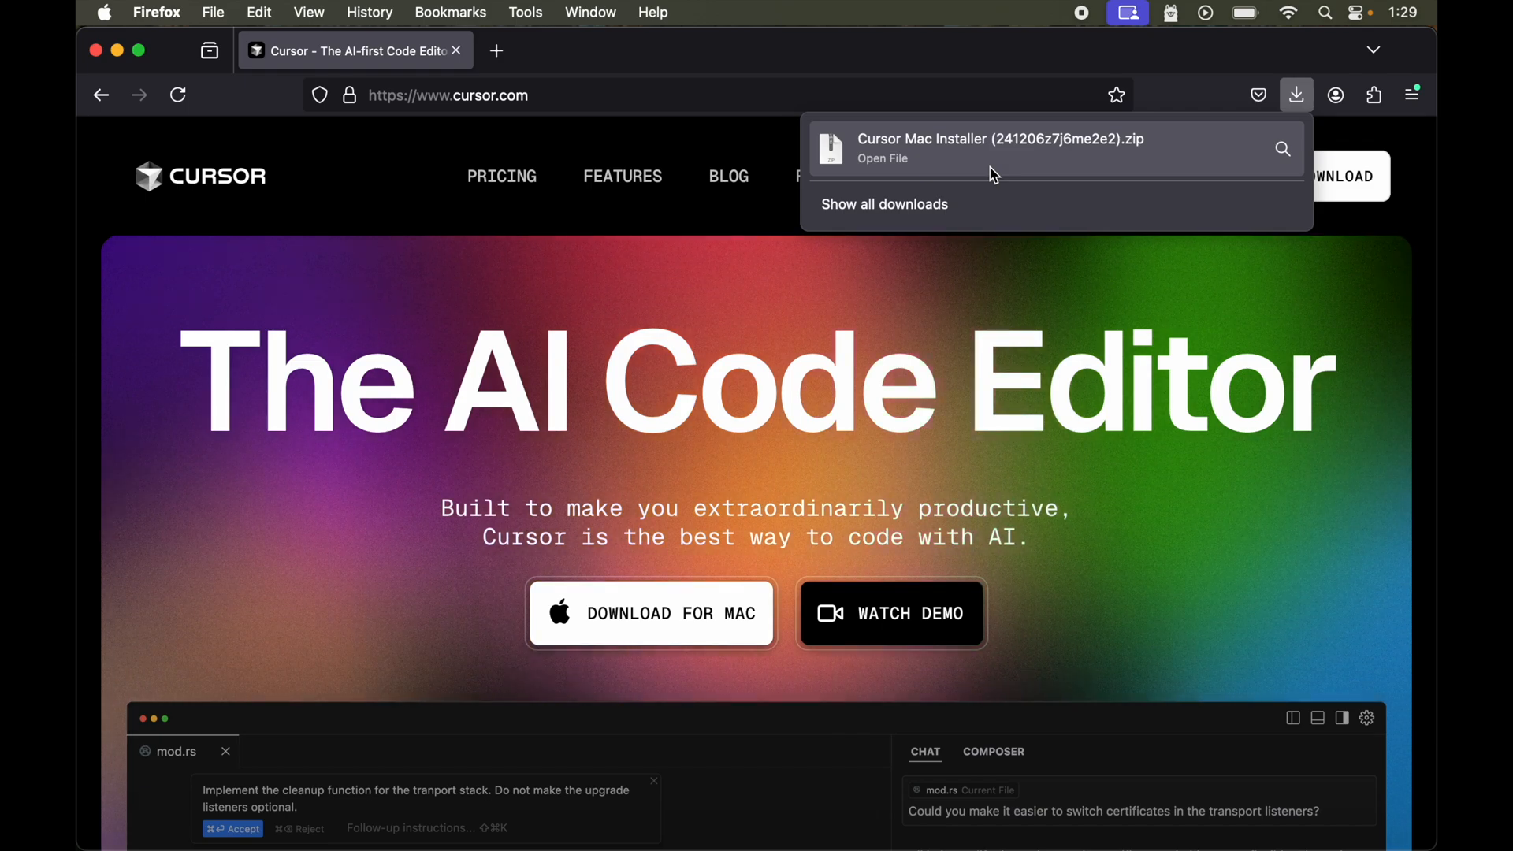
# - Extract the downloaded Cursor installer zip in Downloads and launch Install Cursor, allowing the internet-download prompt
pyautogui.click(884, 203)
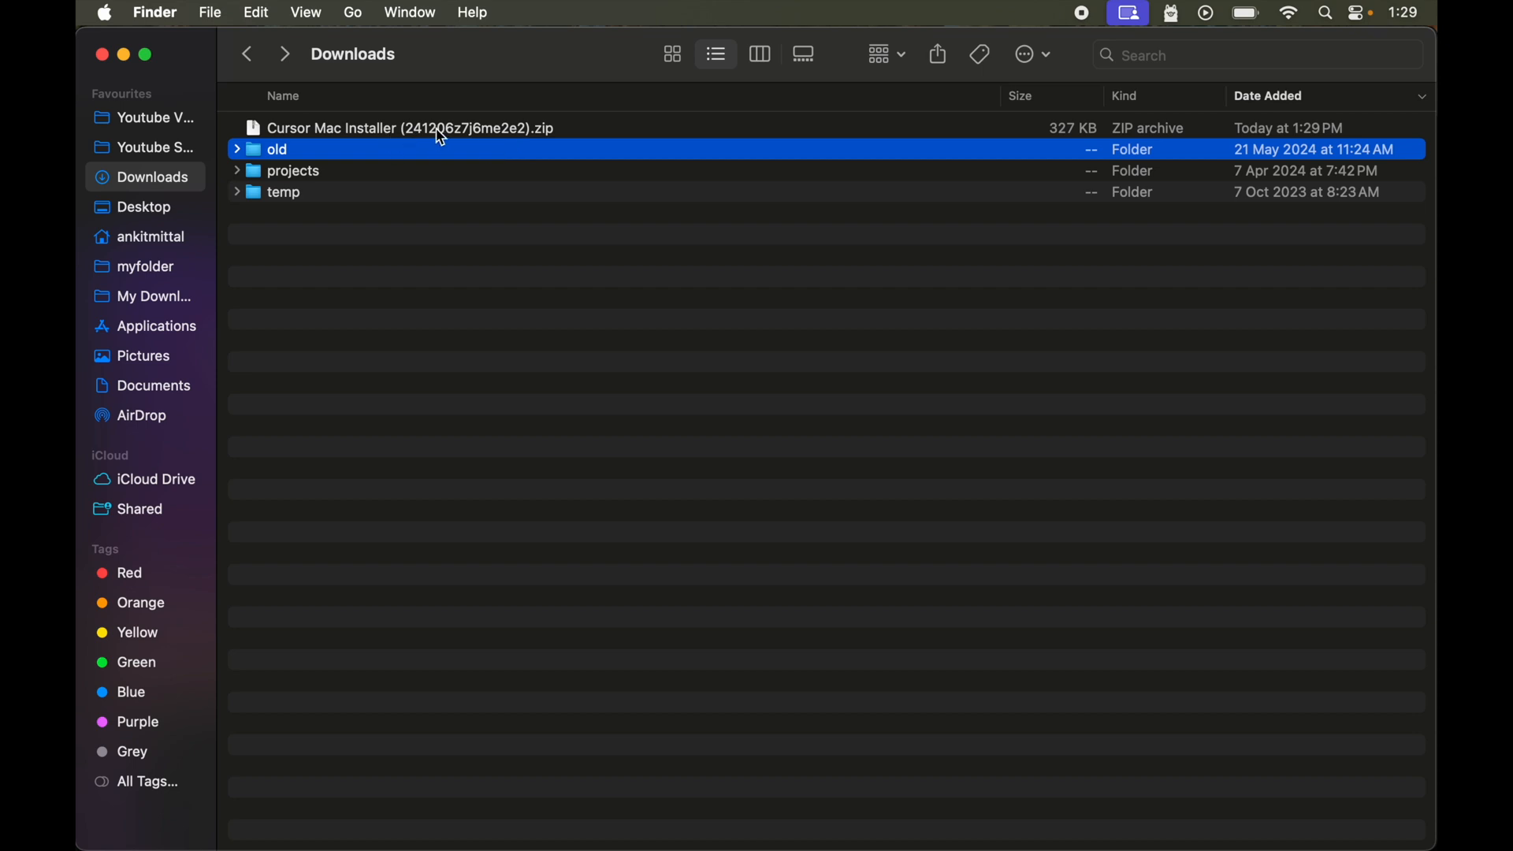
pyautogui.click(410, 128)
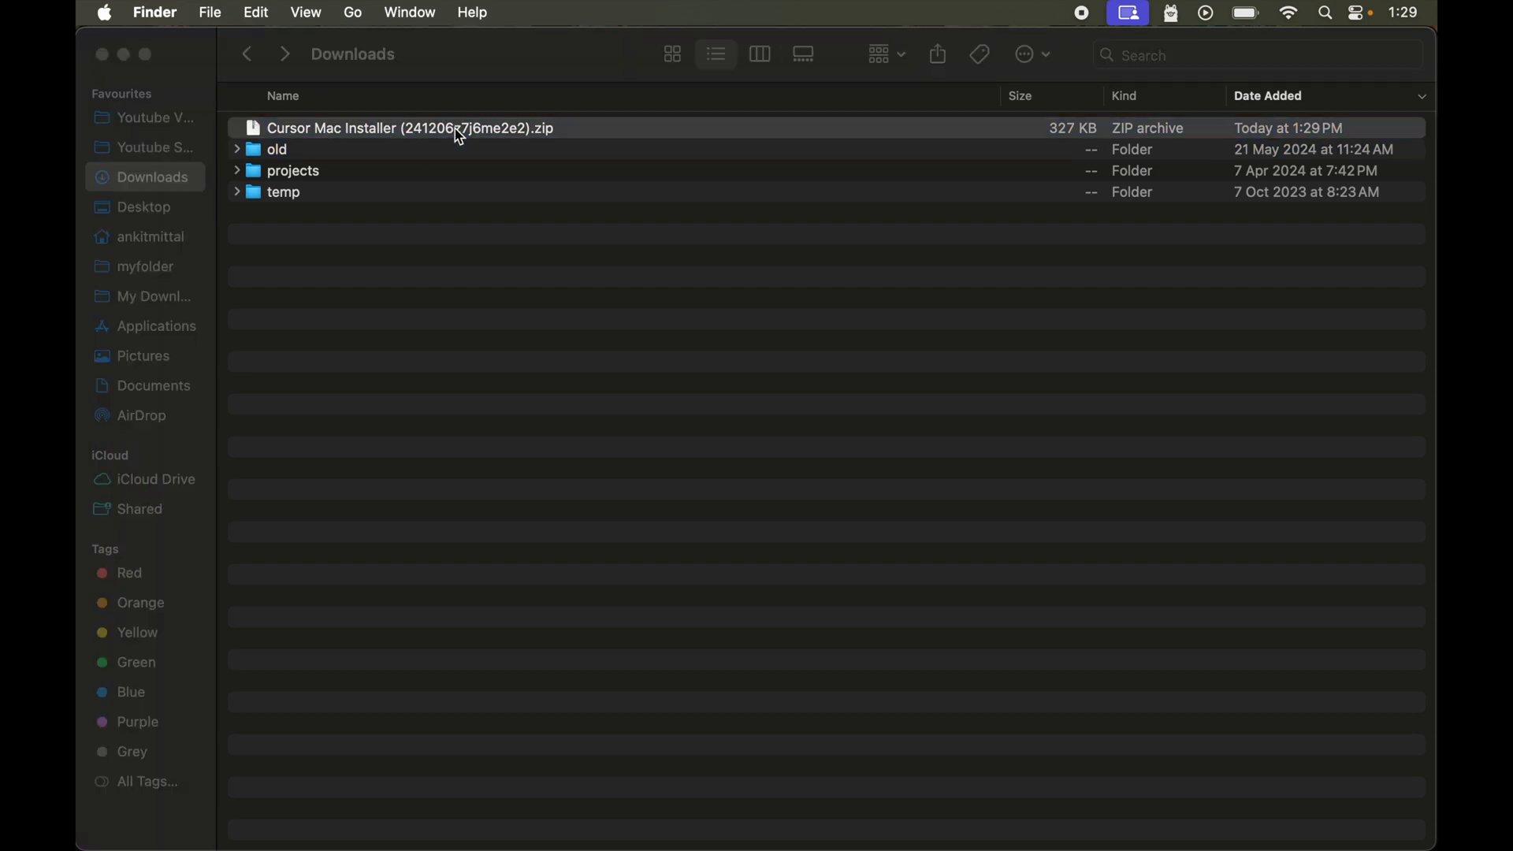
pyautogui.doubleClick(410, 127)
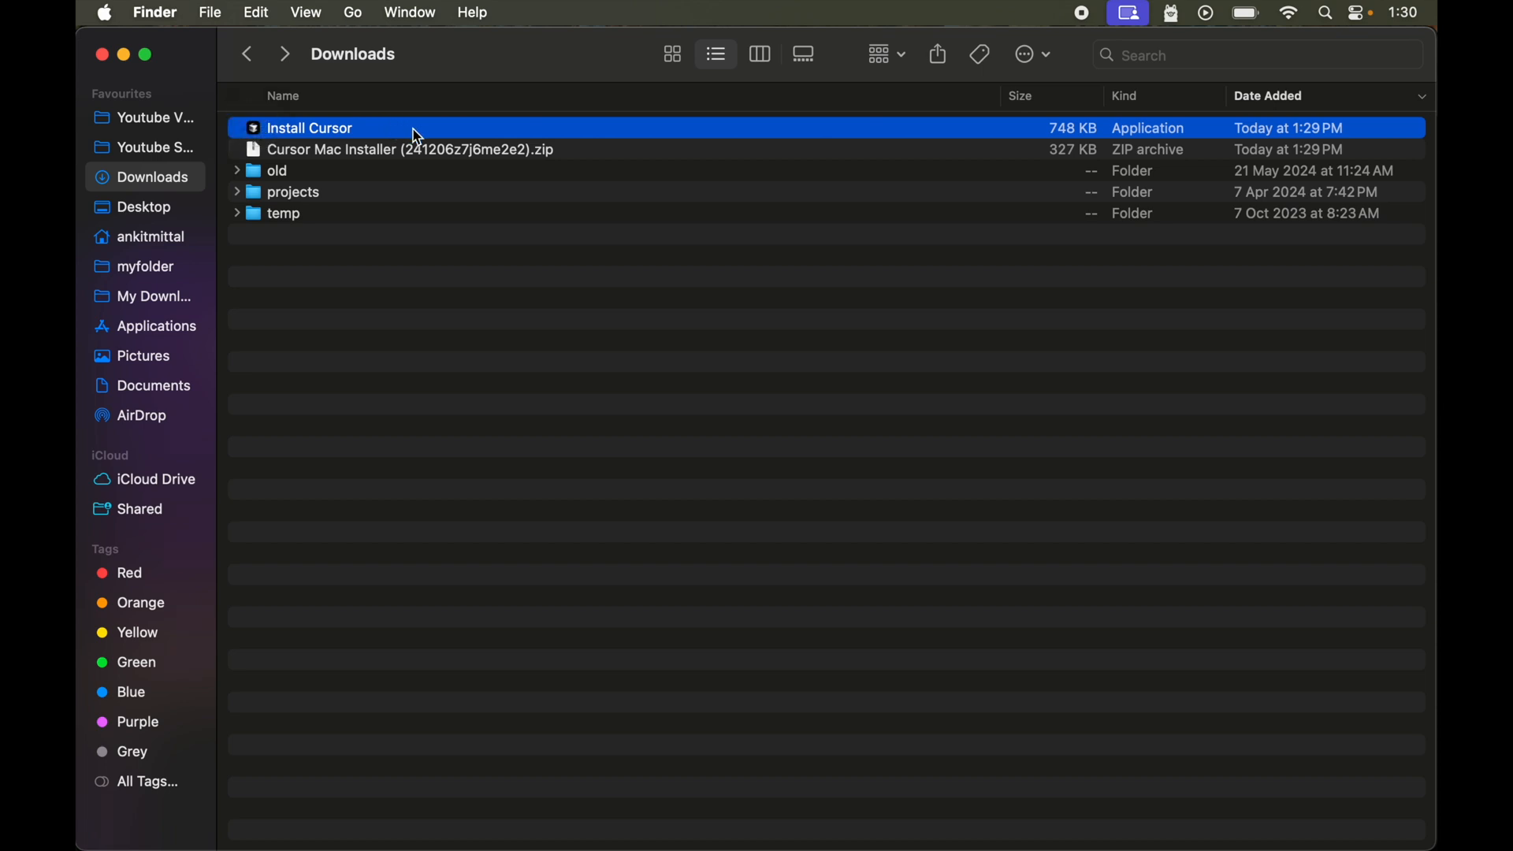
pyautogui.doubleClick(309, 127)
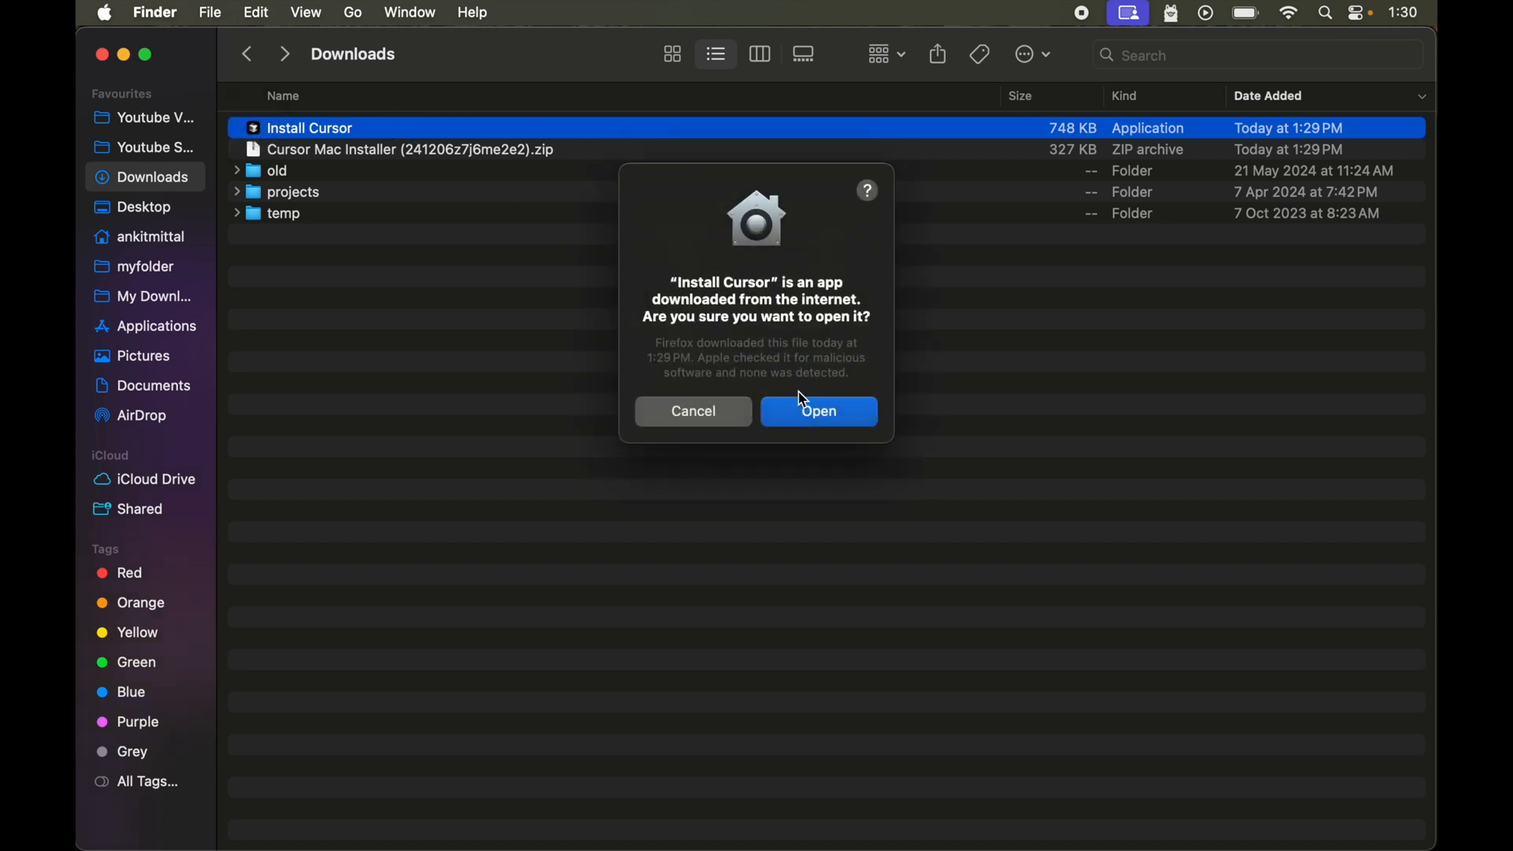
pyautogui.click(818, 410)
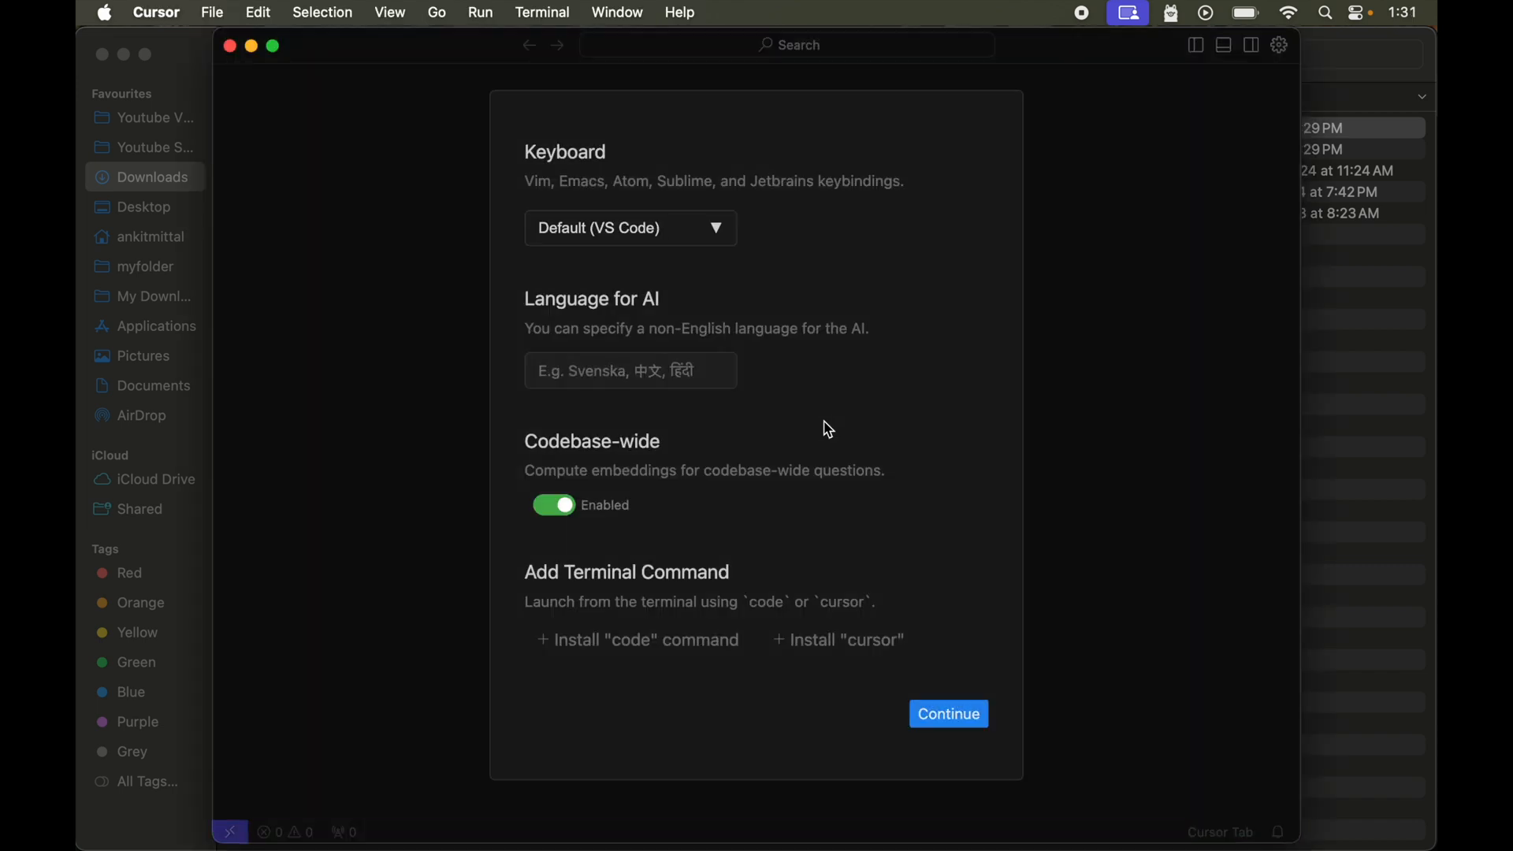
pyautogui.moveTo(881, 226)
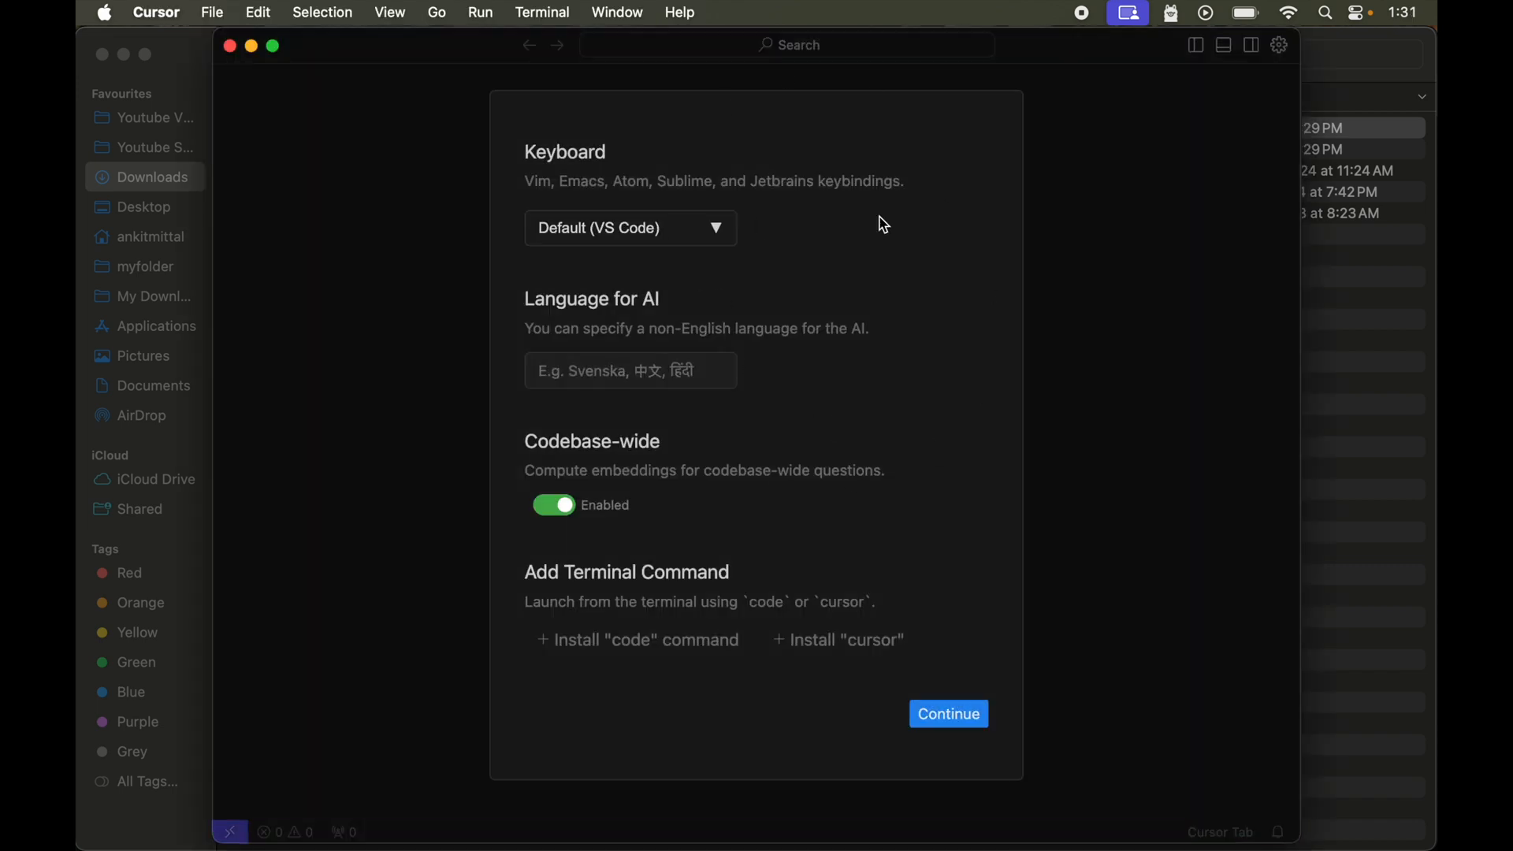
pyautogui.moveTo(910, 415)
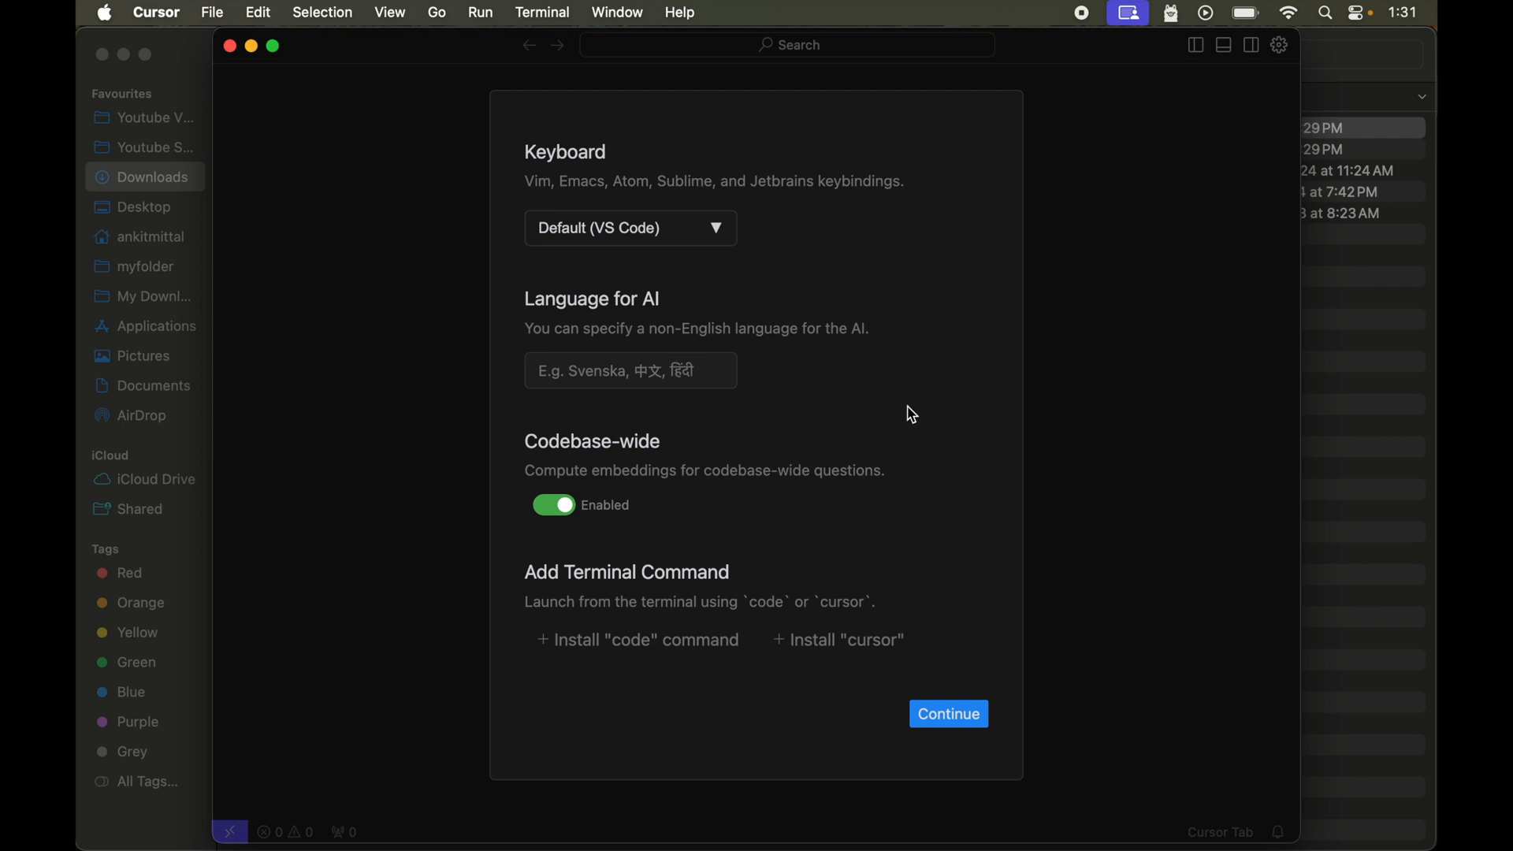
pyautogui.moveTo(862, 52)
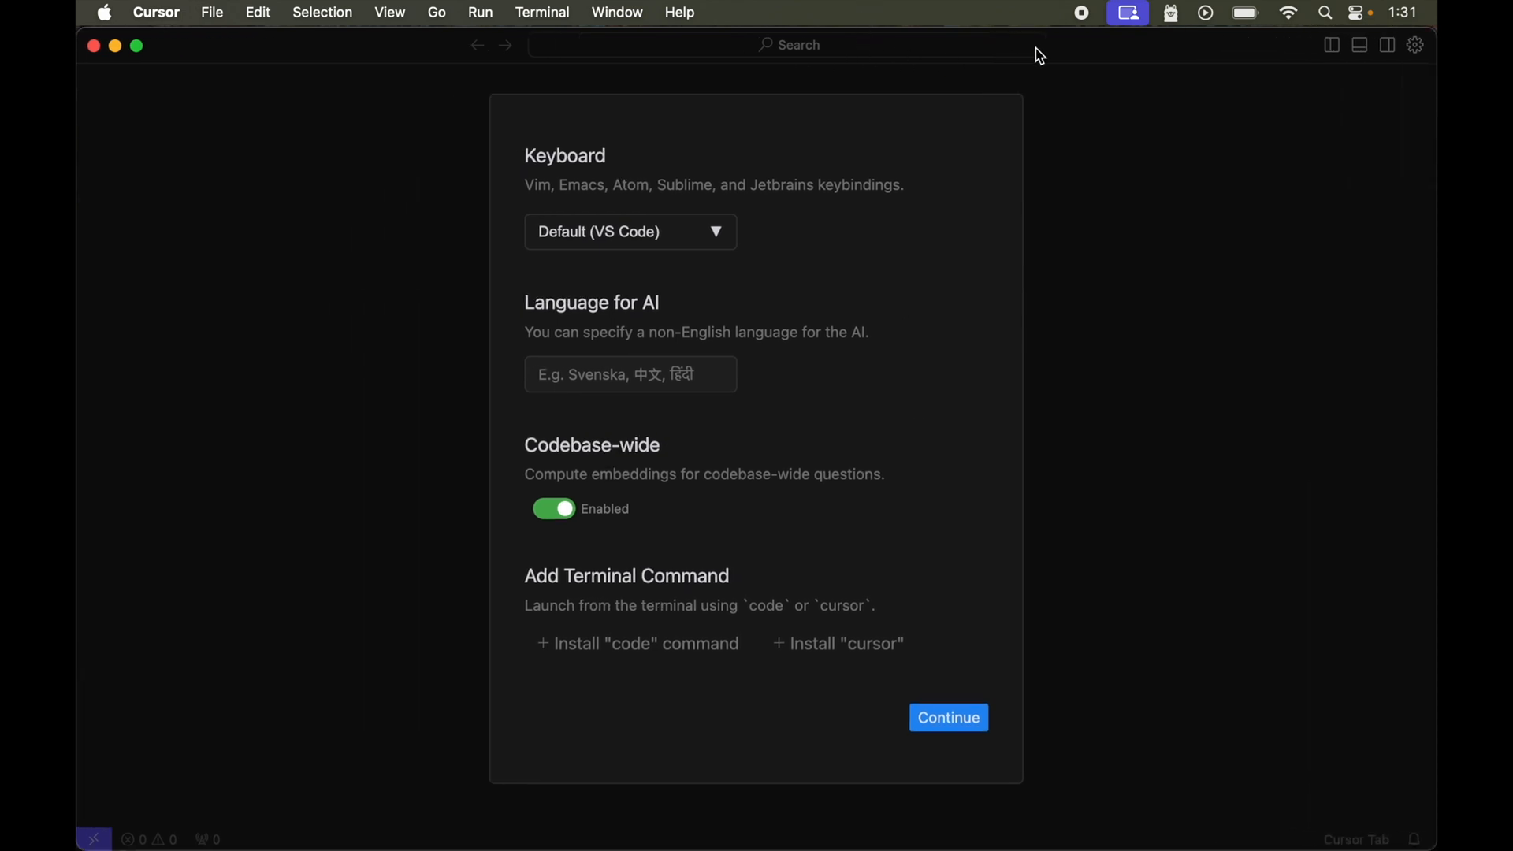
pyautogui.moveTo(612, 178)
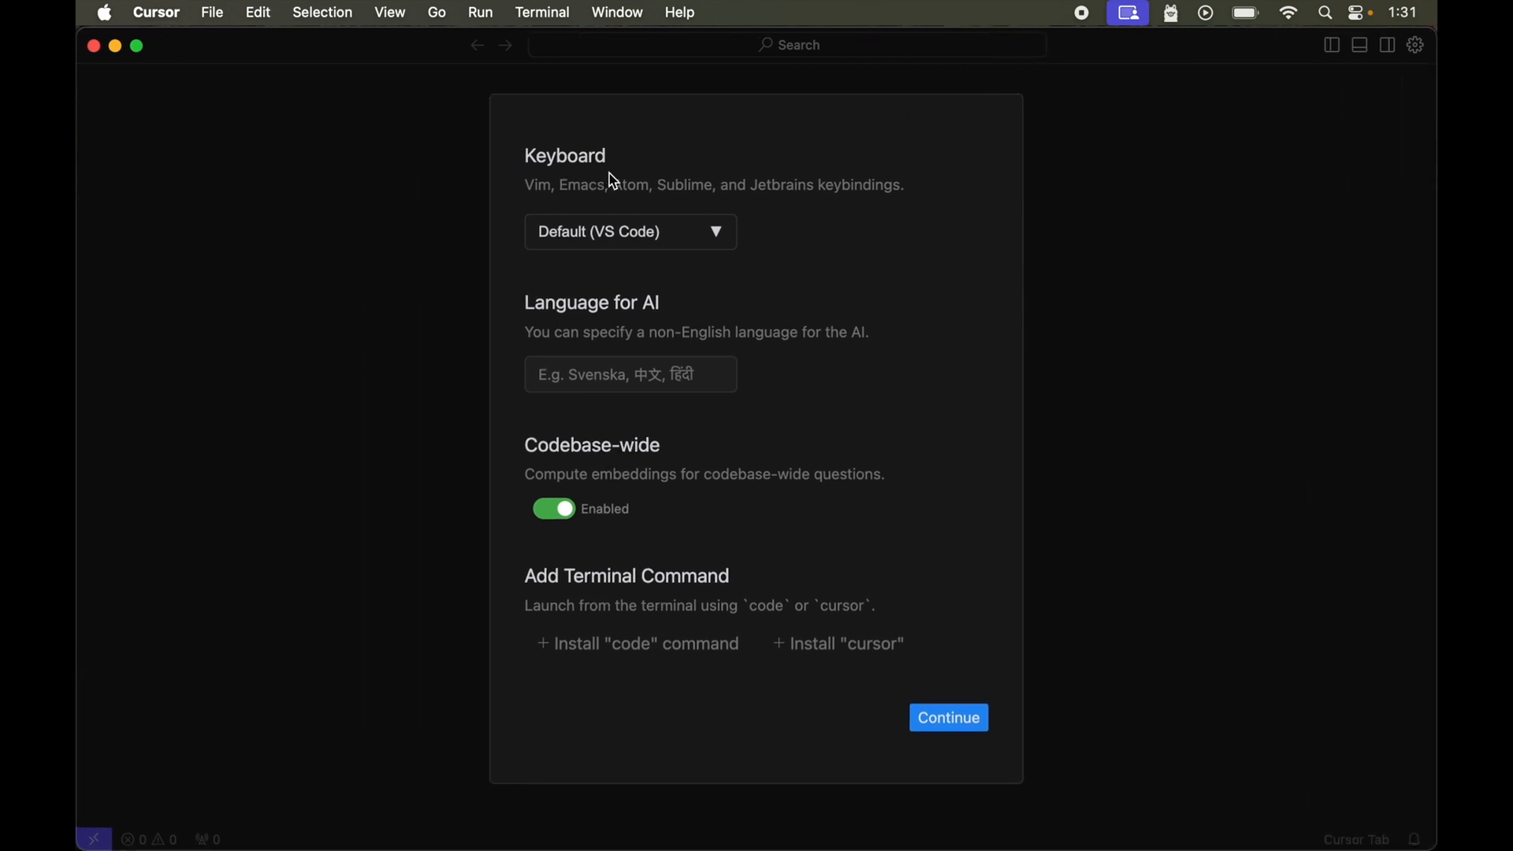
pyautogui.click(629, 232)
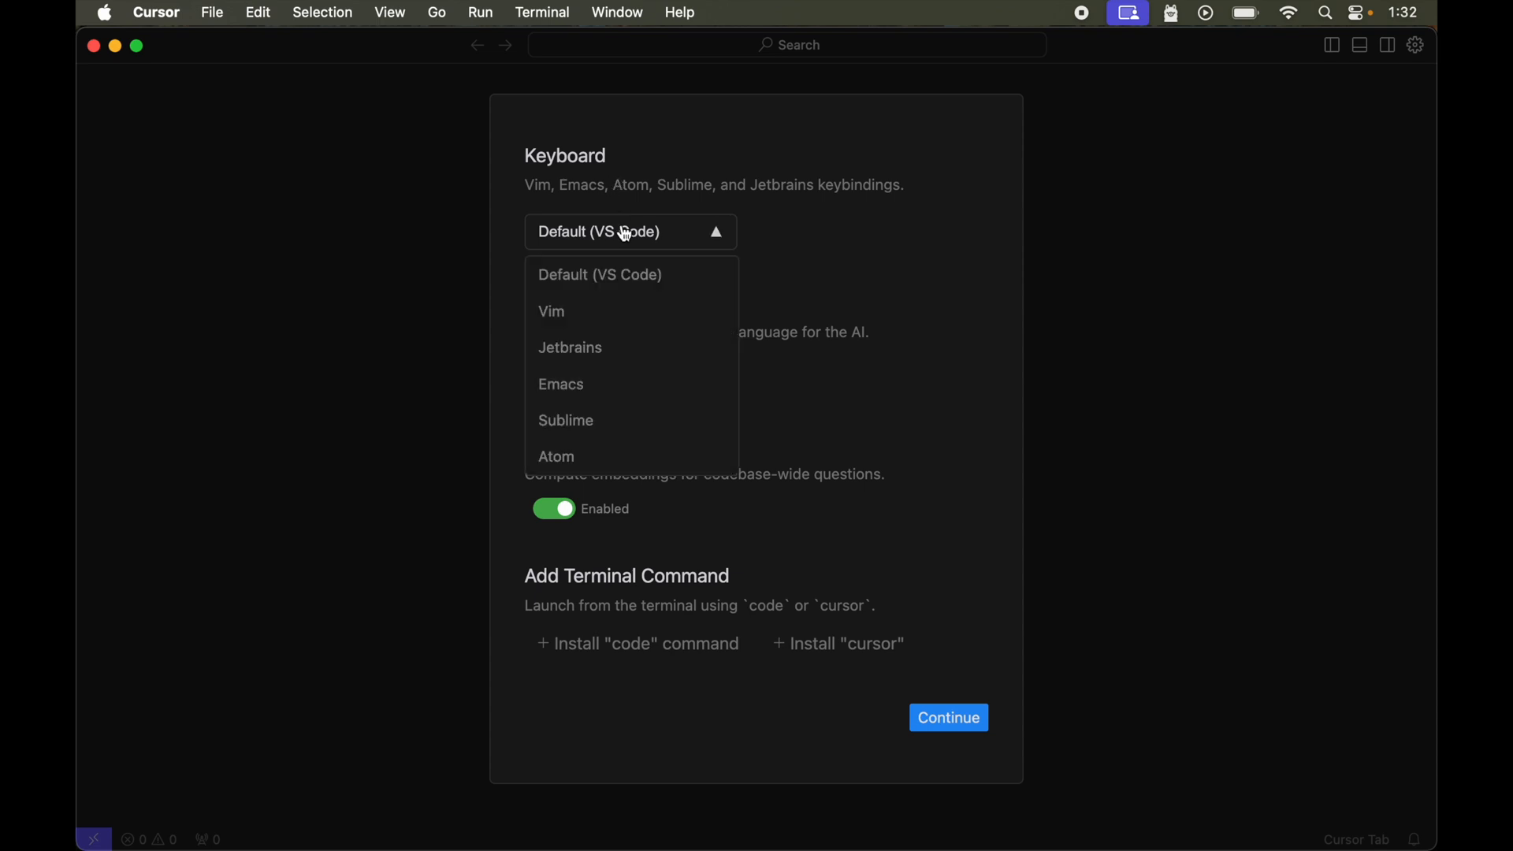
pyautogui.moveTo(618, 405)
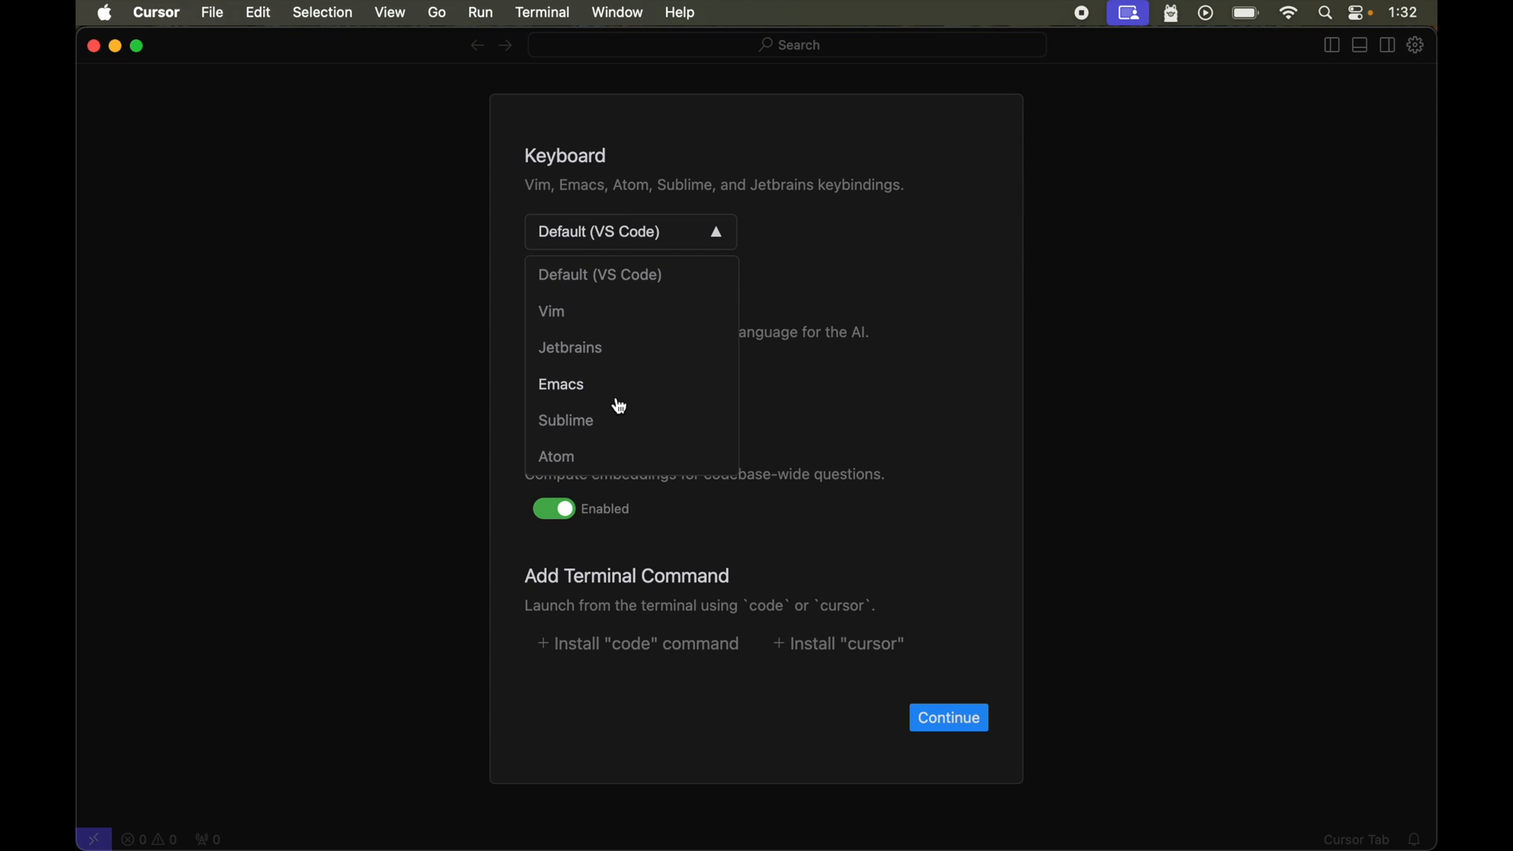
pyautogui.moveTo(586, 432)
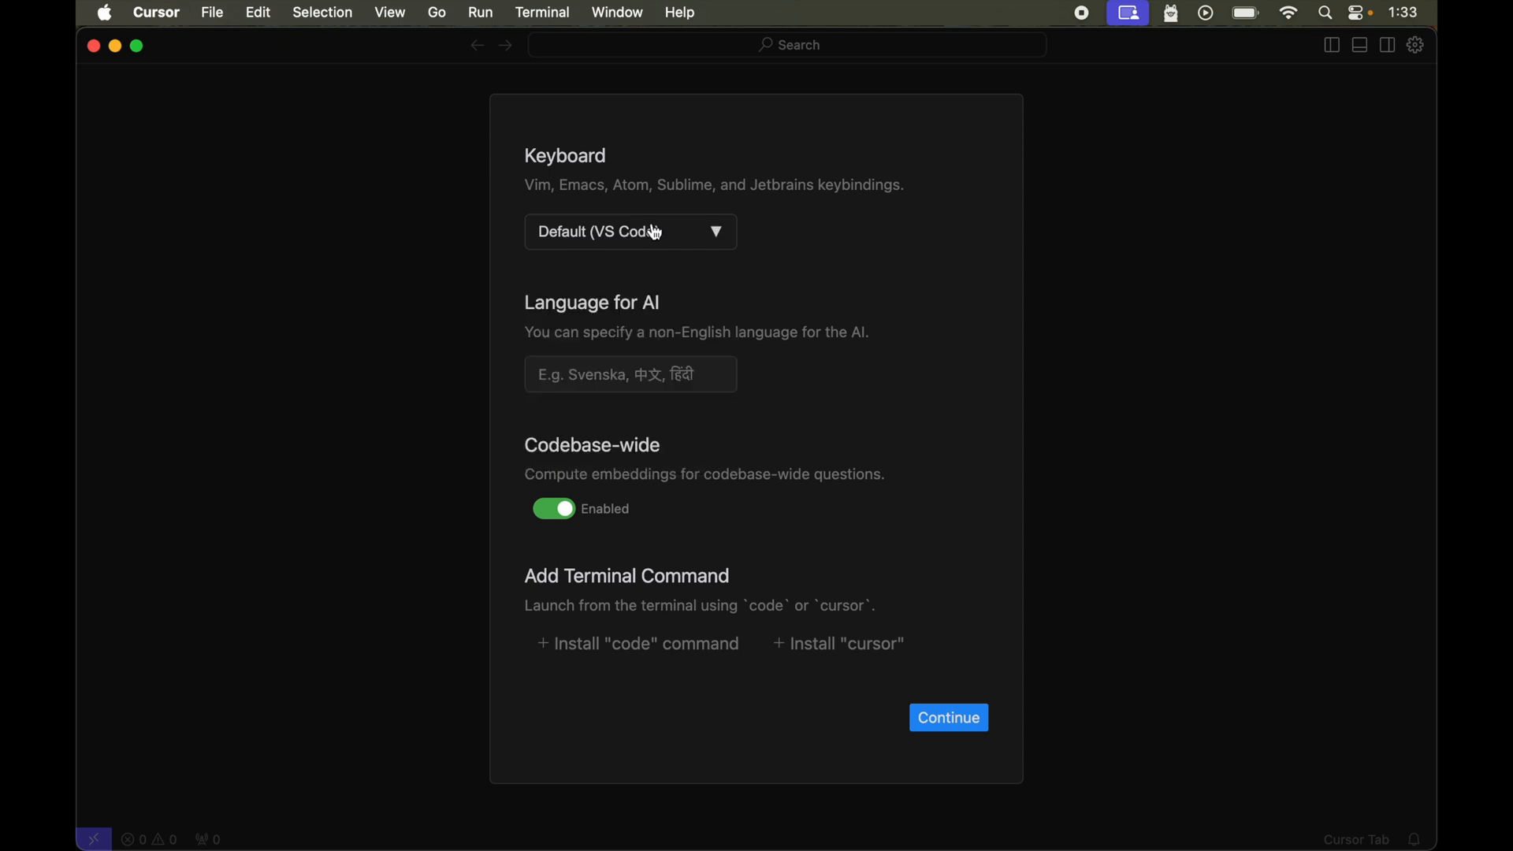
pyautogui.moveTo(621, 375)
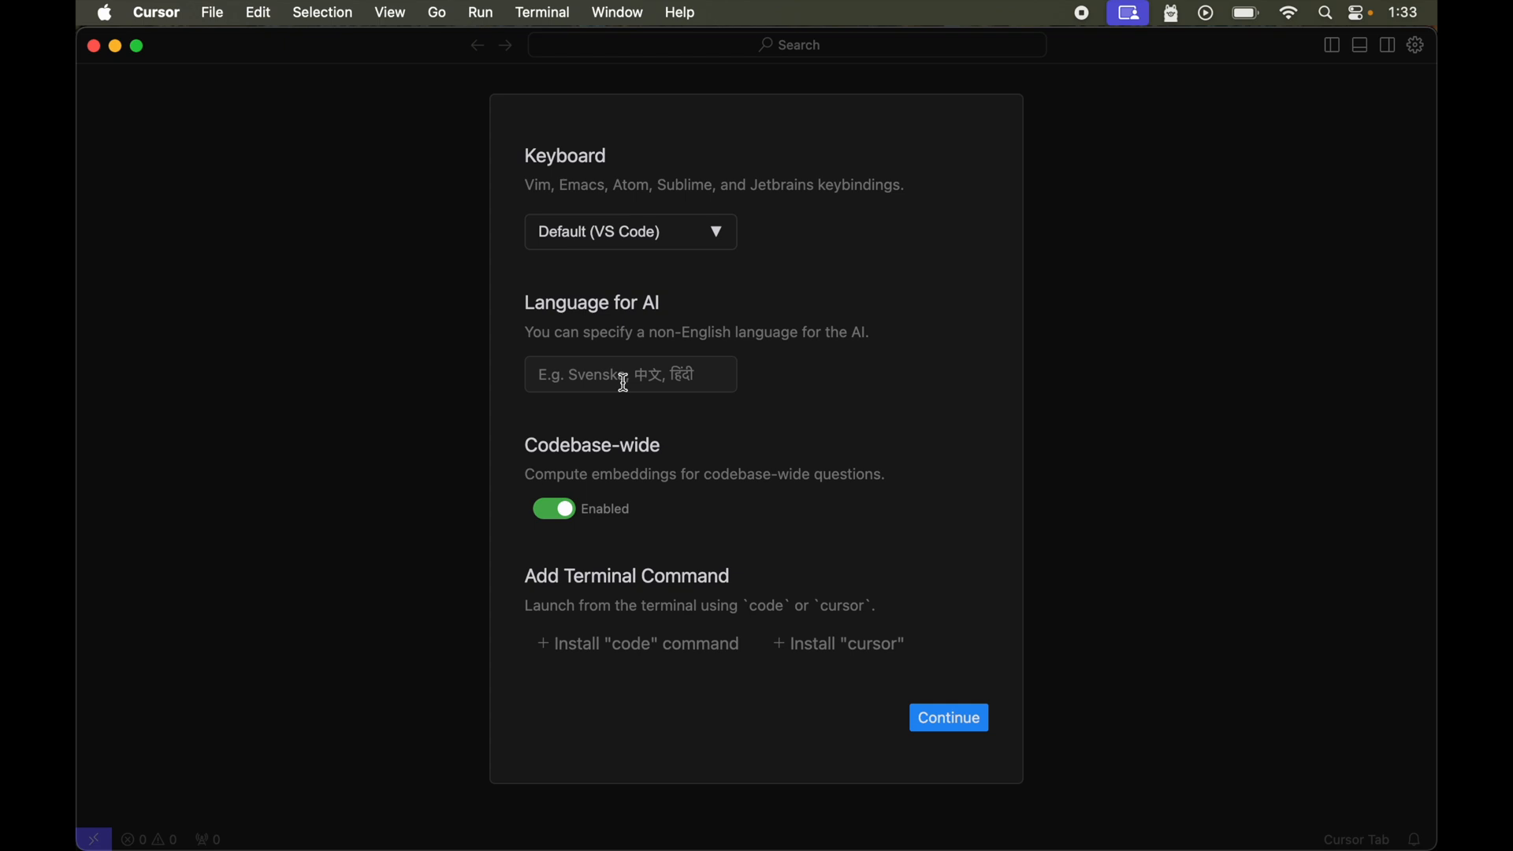
pyautogui.moveTo(617, 462)
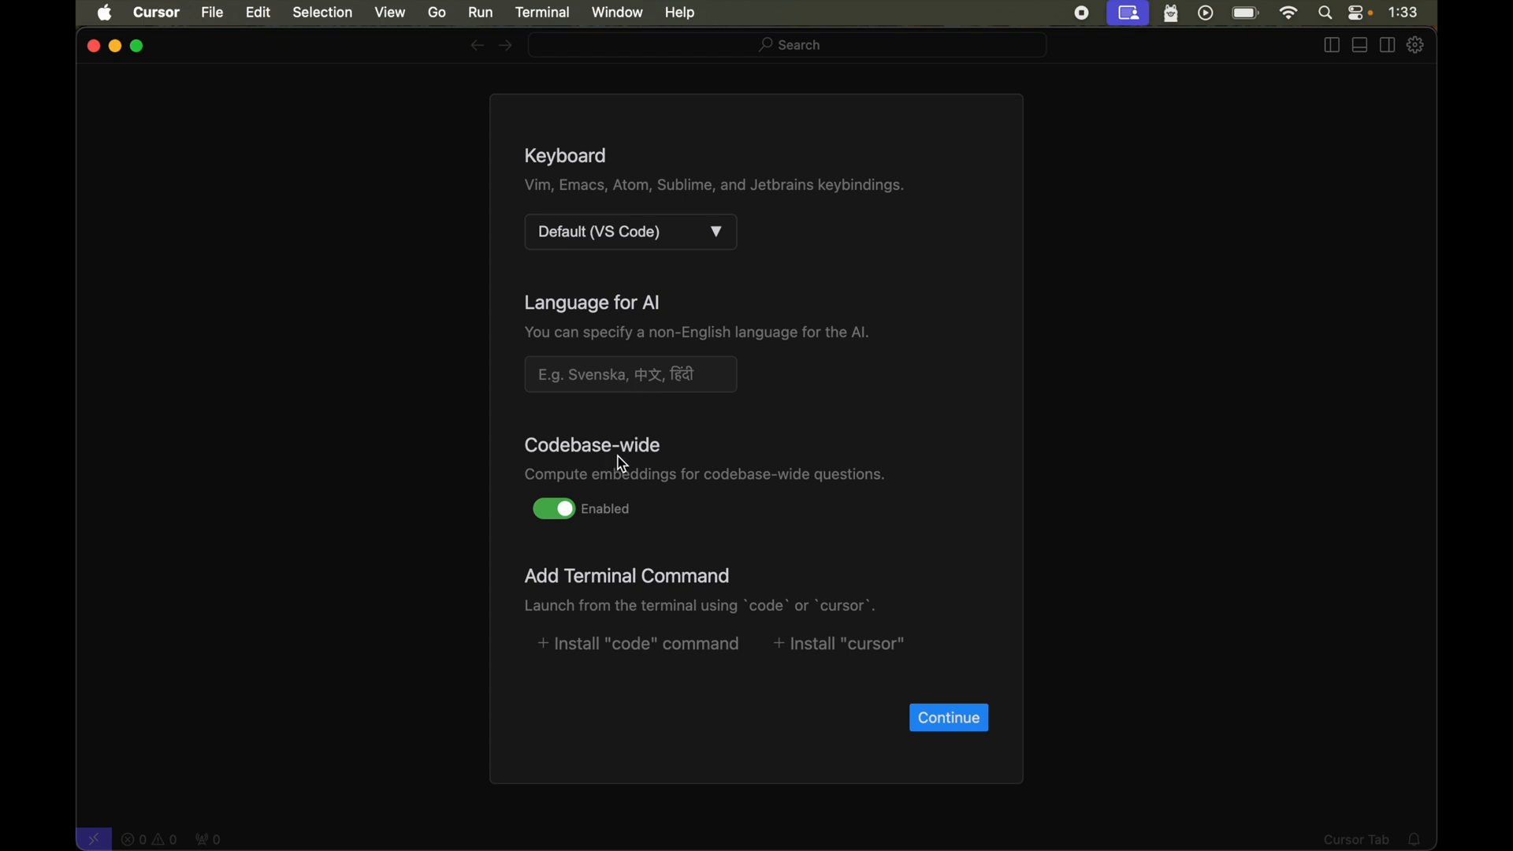
pyautogui.moveTo(613, 519)
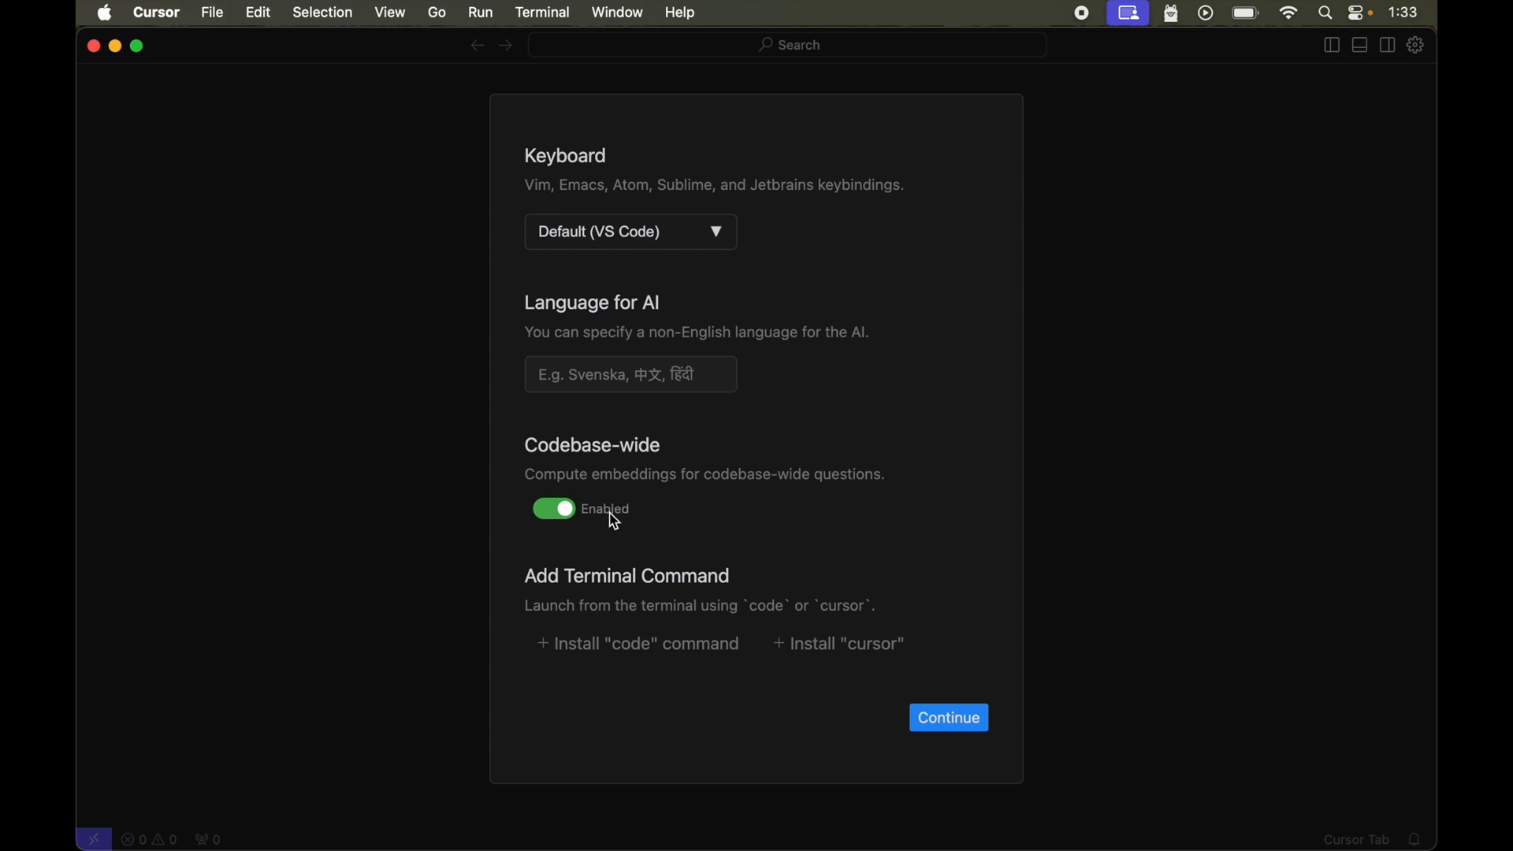
pyautogui.moveTo(676, 492)
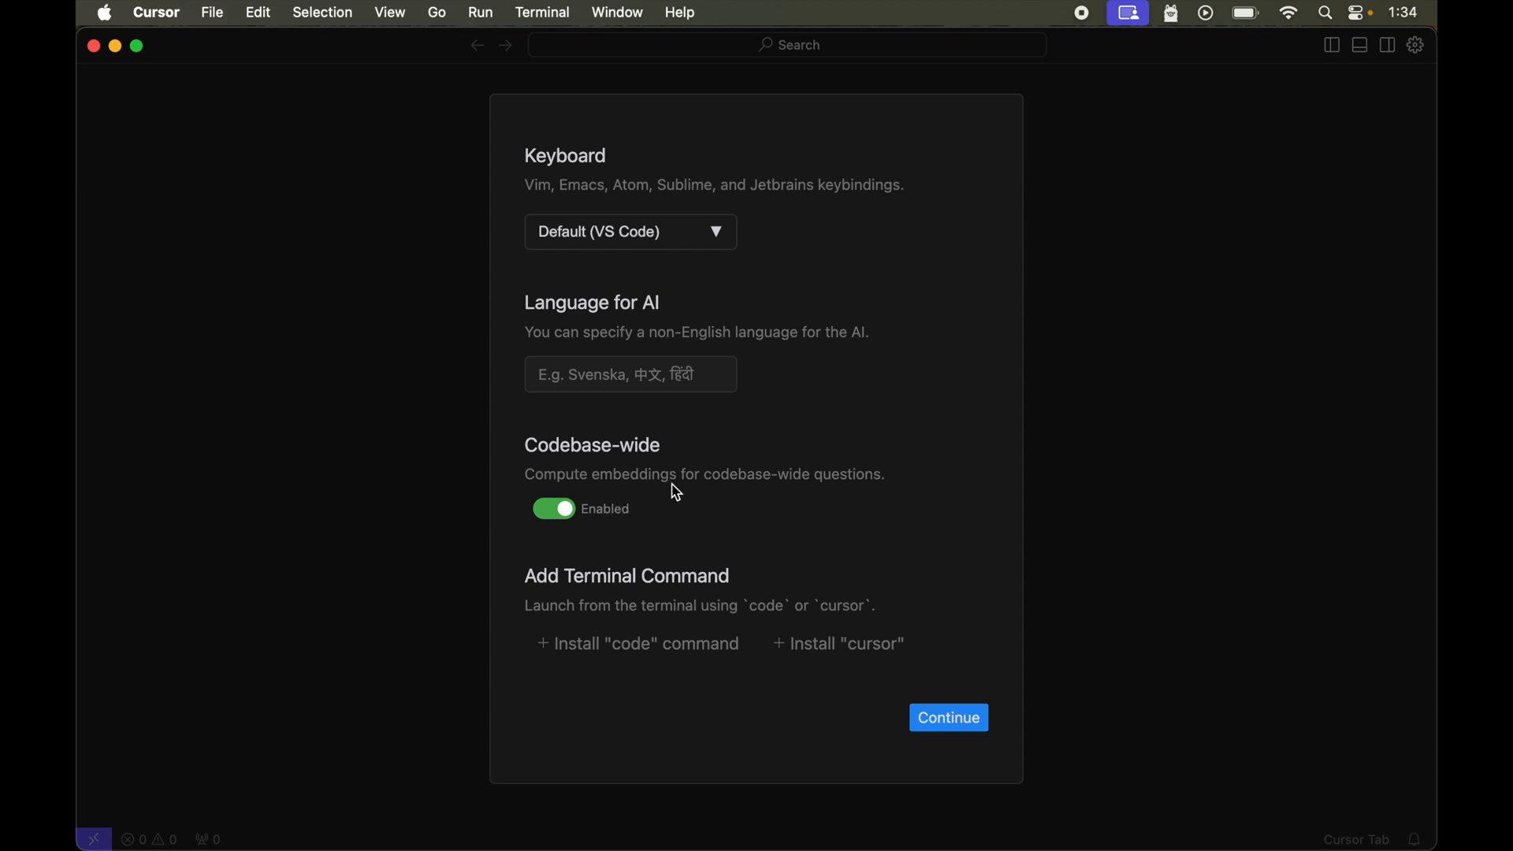
pyautogui.moveTo(867, 501)
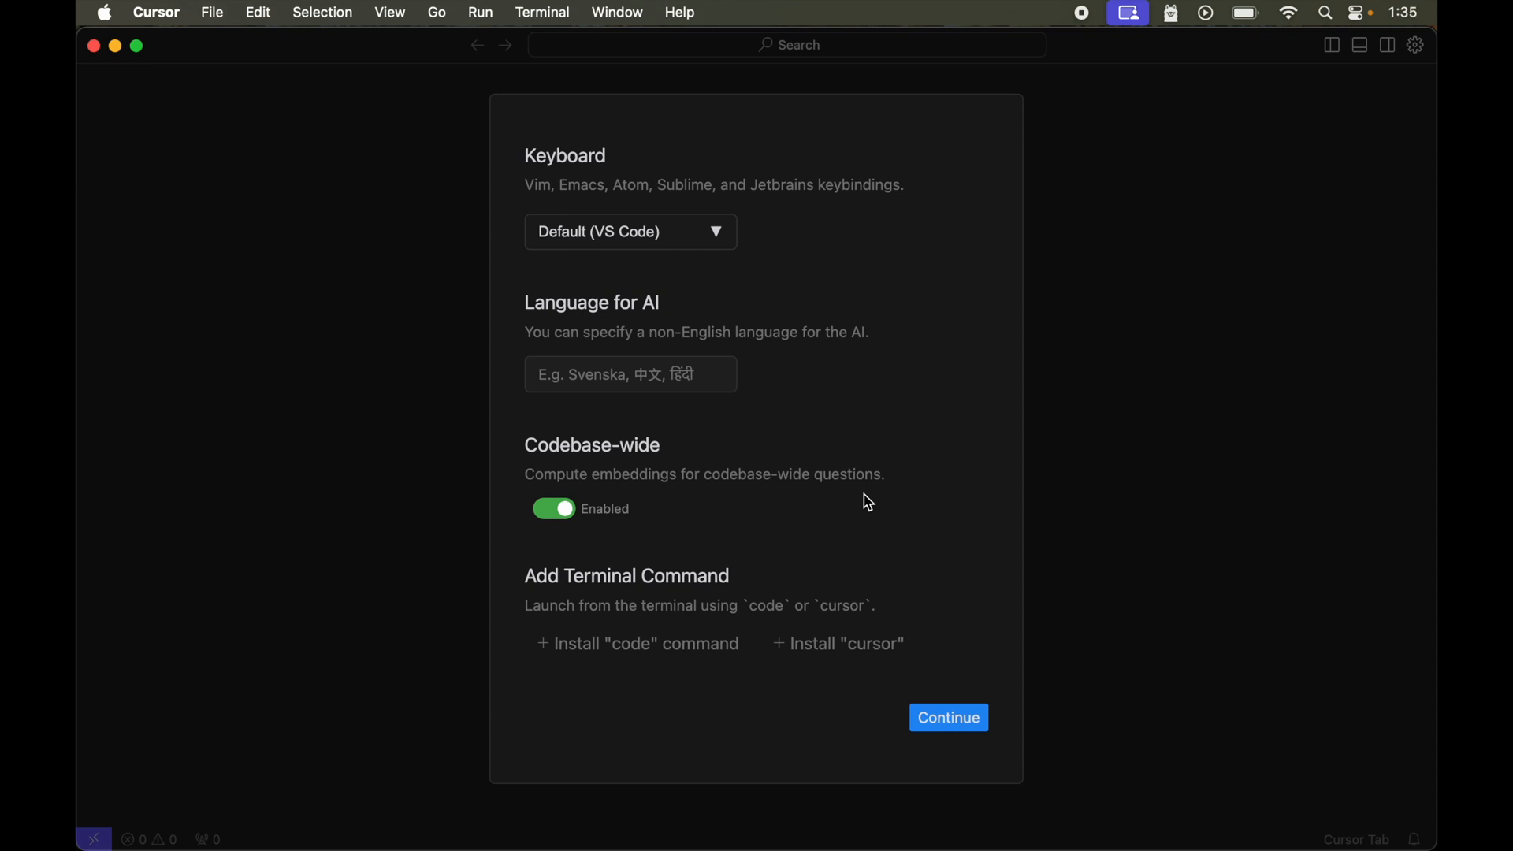
pyautogui.moveTo(631, 668)
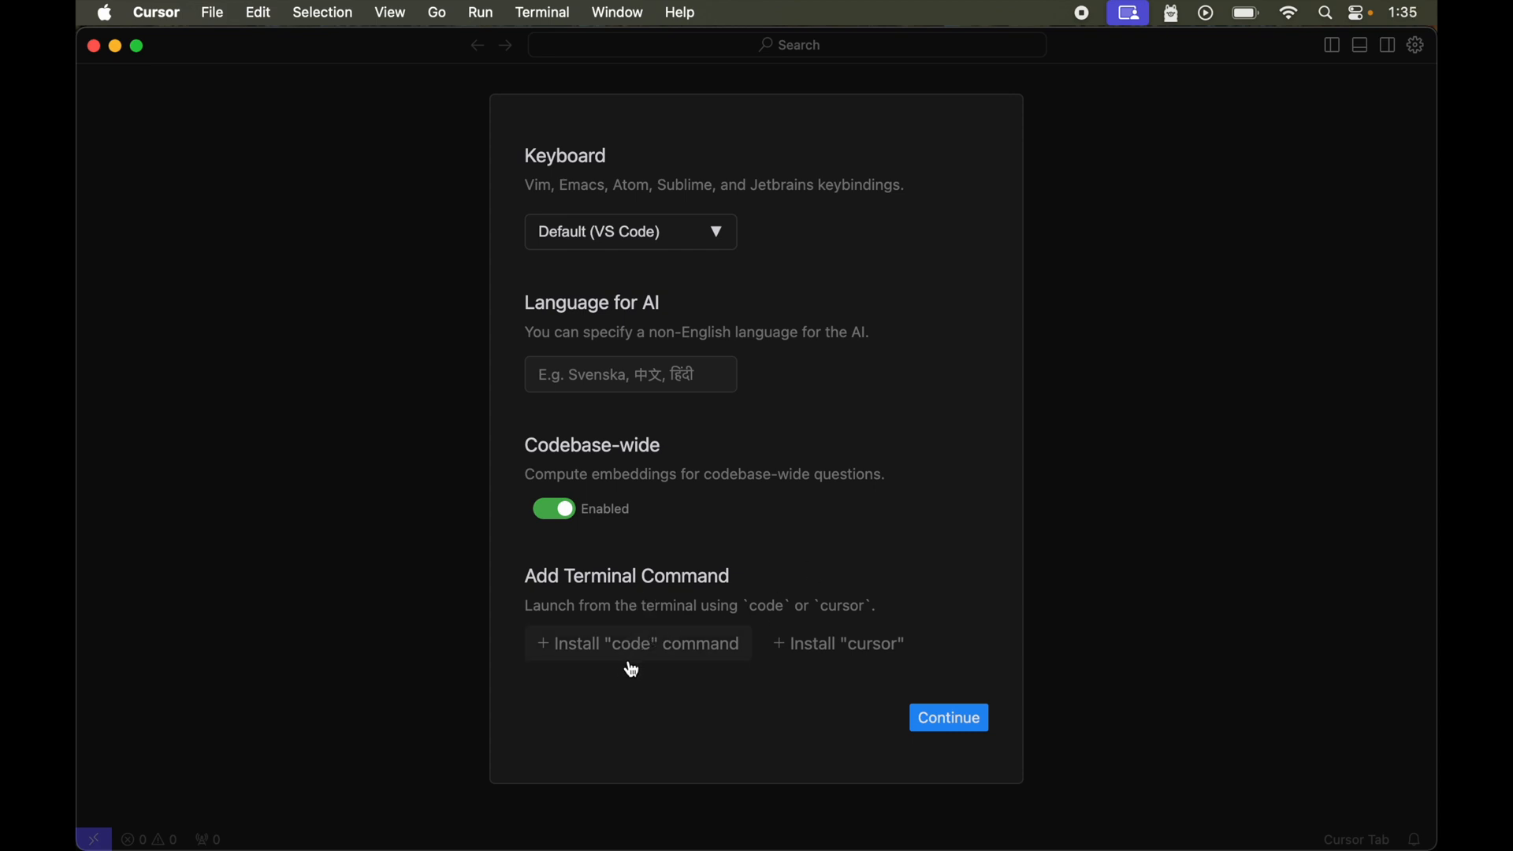
pyautogui.moveTo(848, 666)
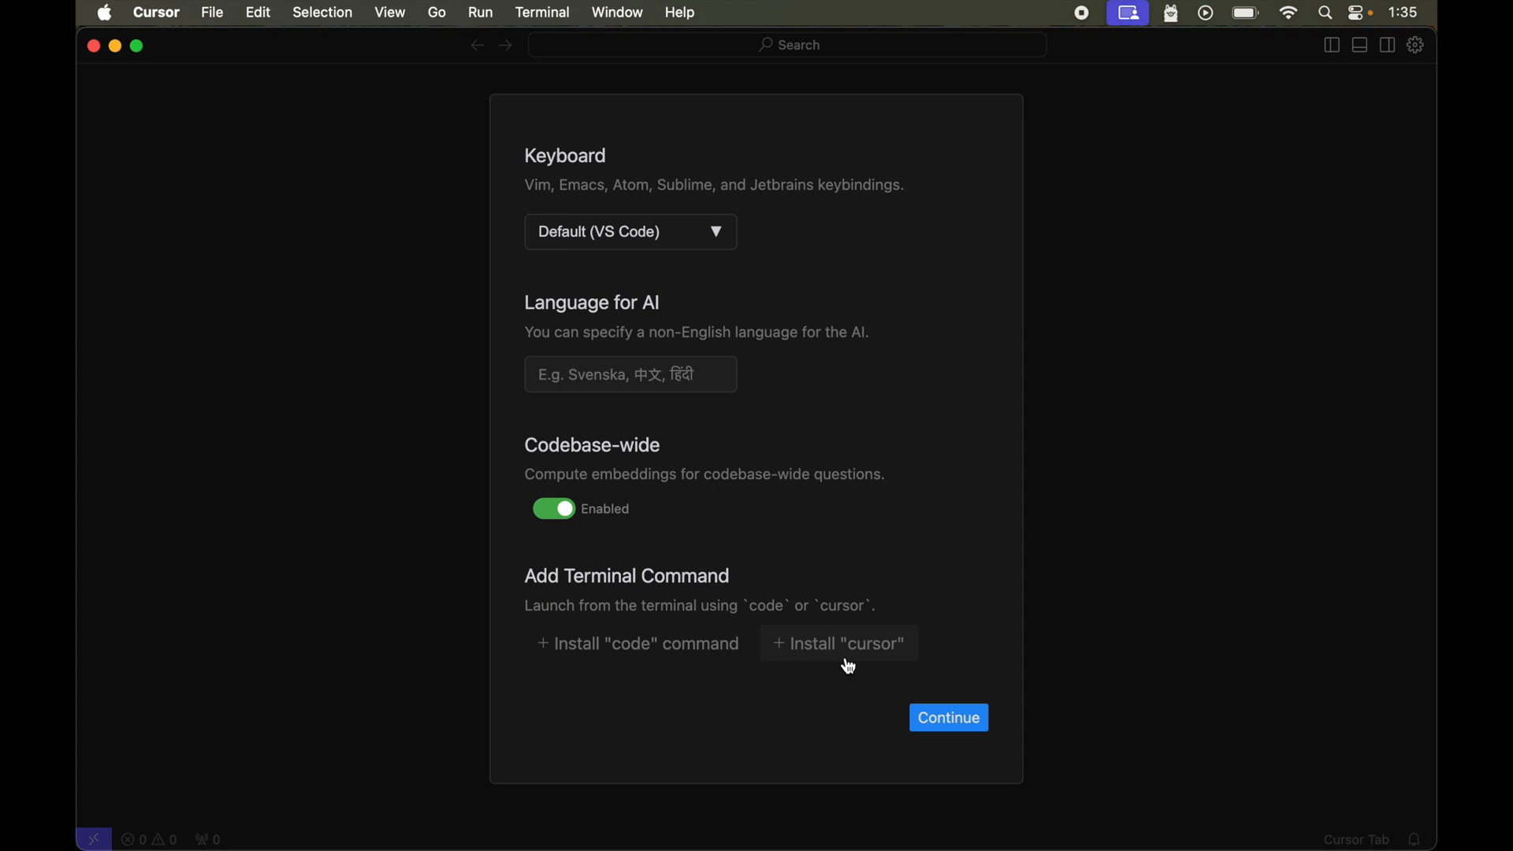
pyautogui.moveTo(948, 718)
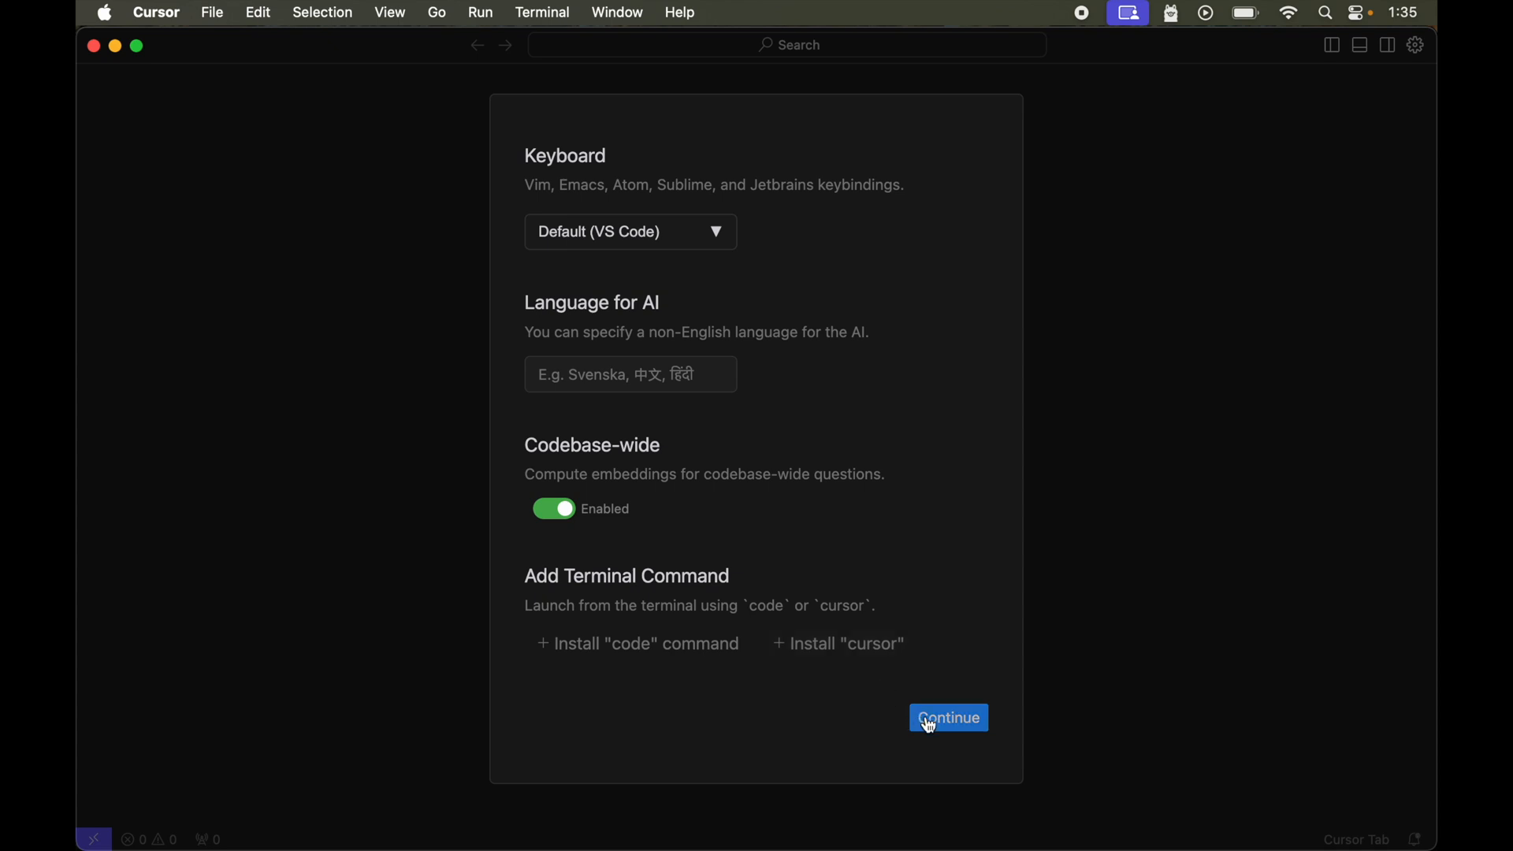
# - Continue the Cursor onboarding to the VS Code Extensions import screen
pyautogui.click(947, 719)
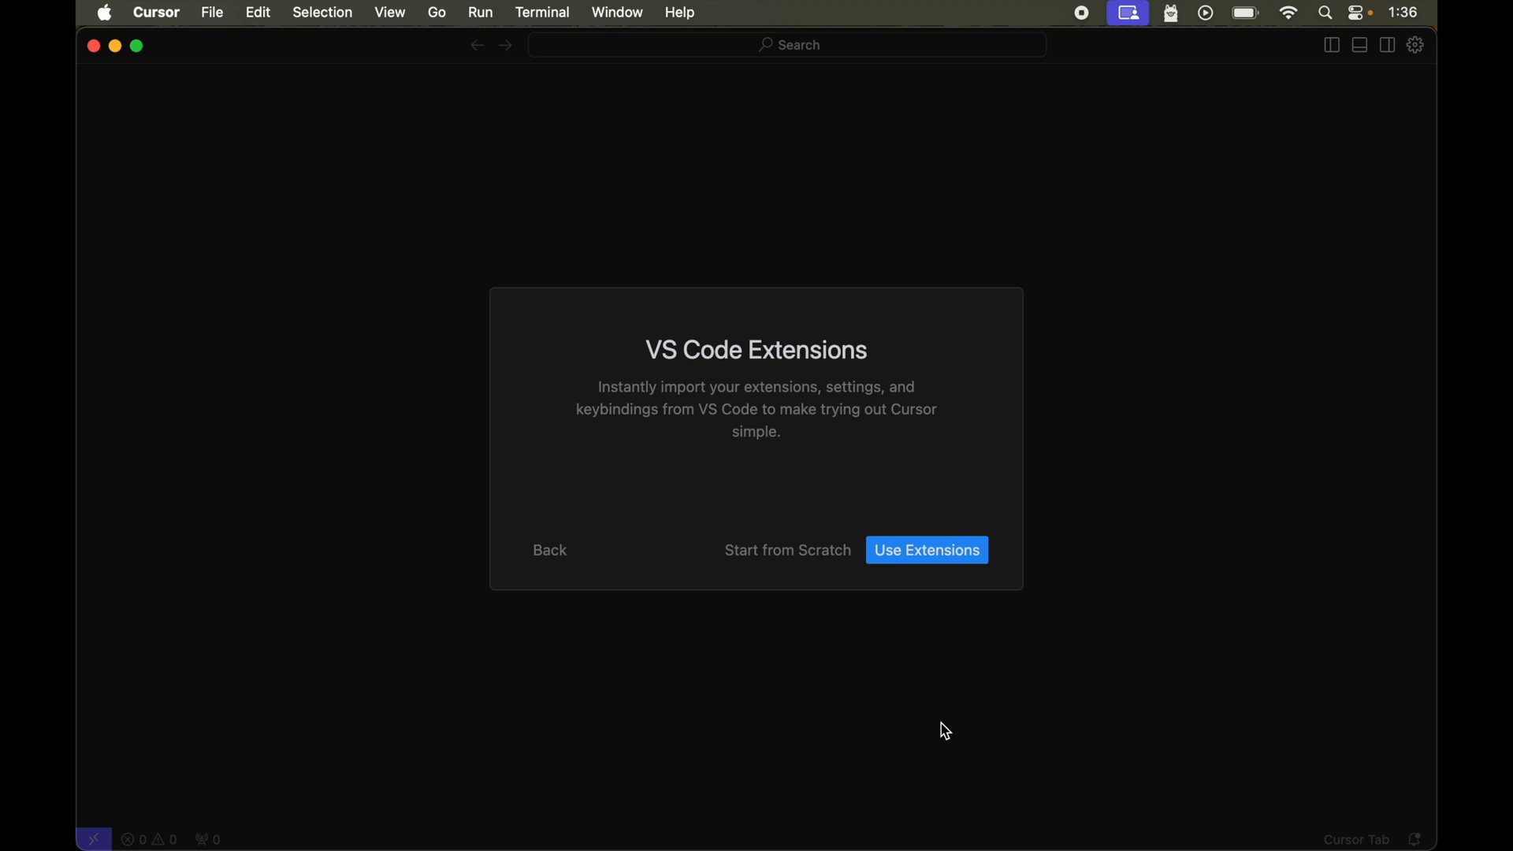
pyautogui.moveTo(722, 418)
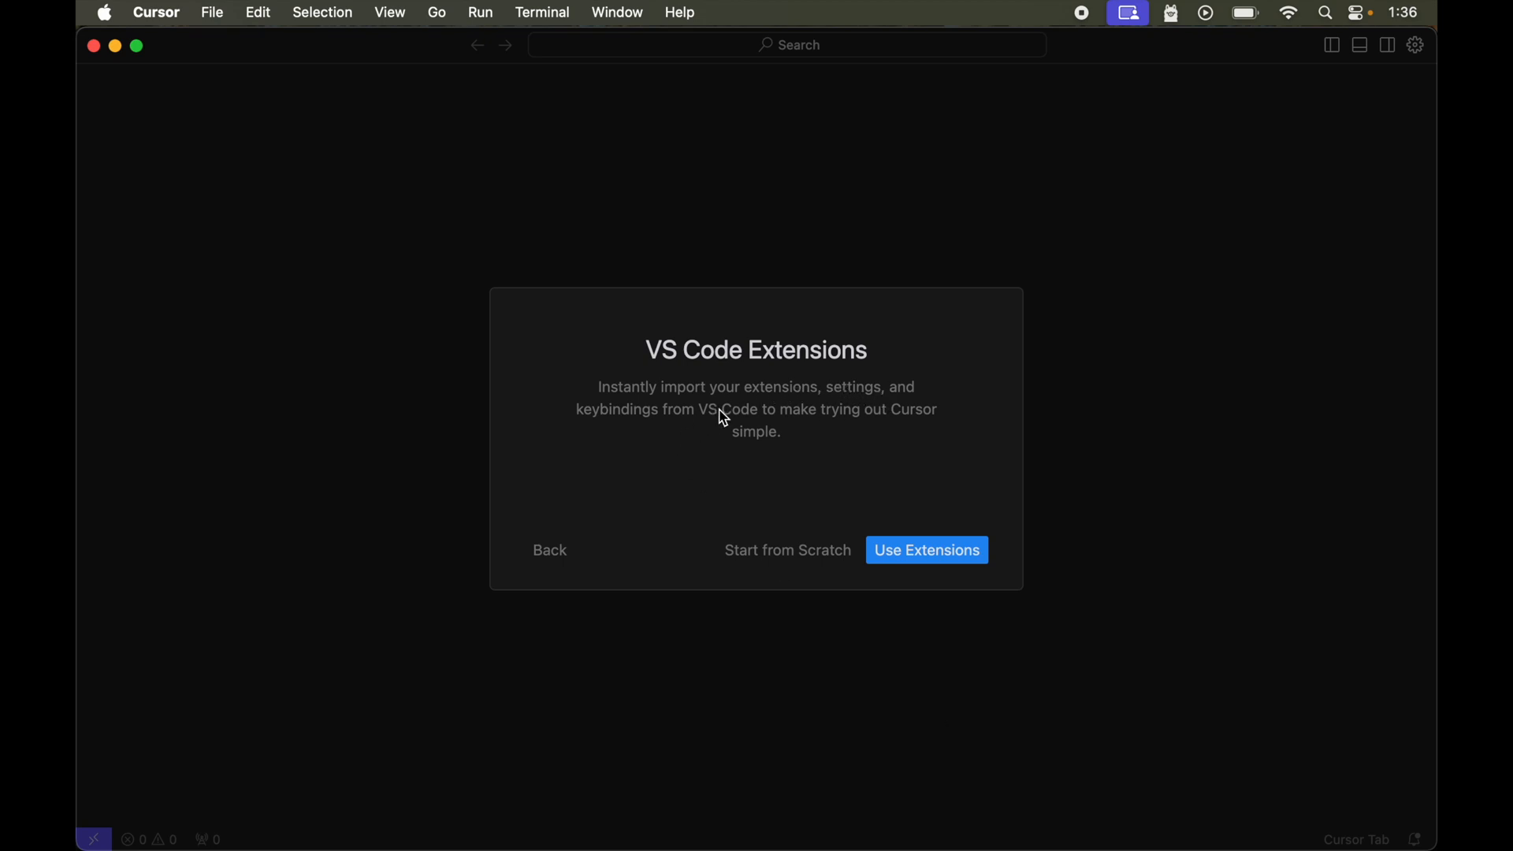
pyautogui.moveTo(857, 417)
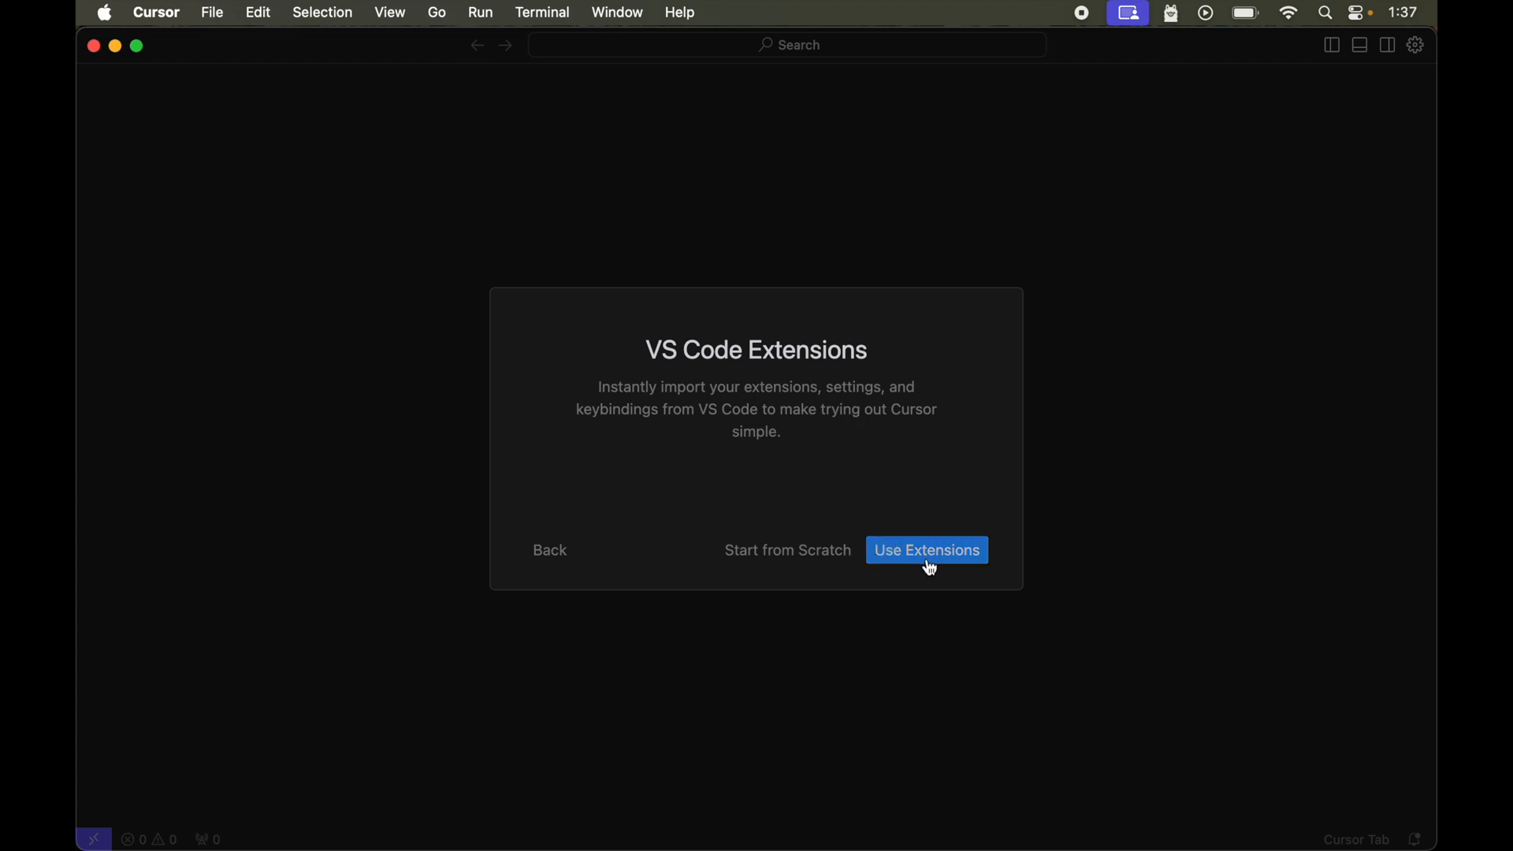
pyautogui.moveTo(943, 560)
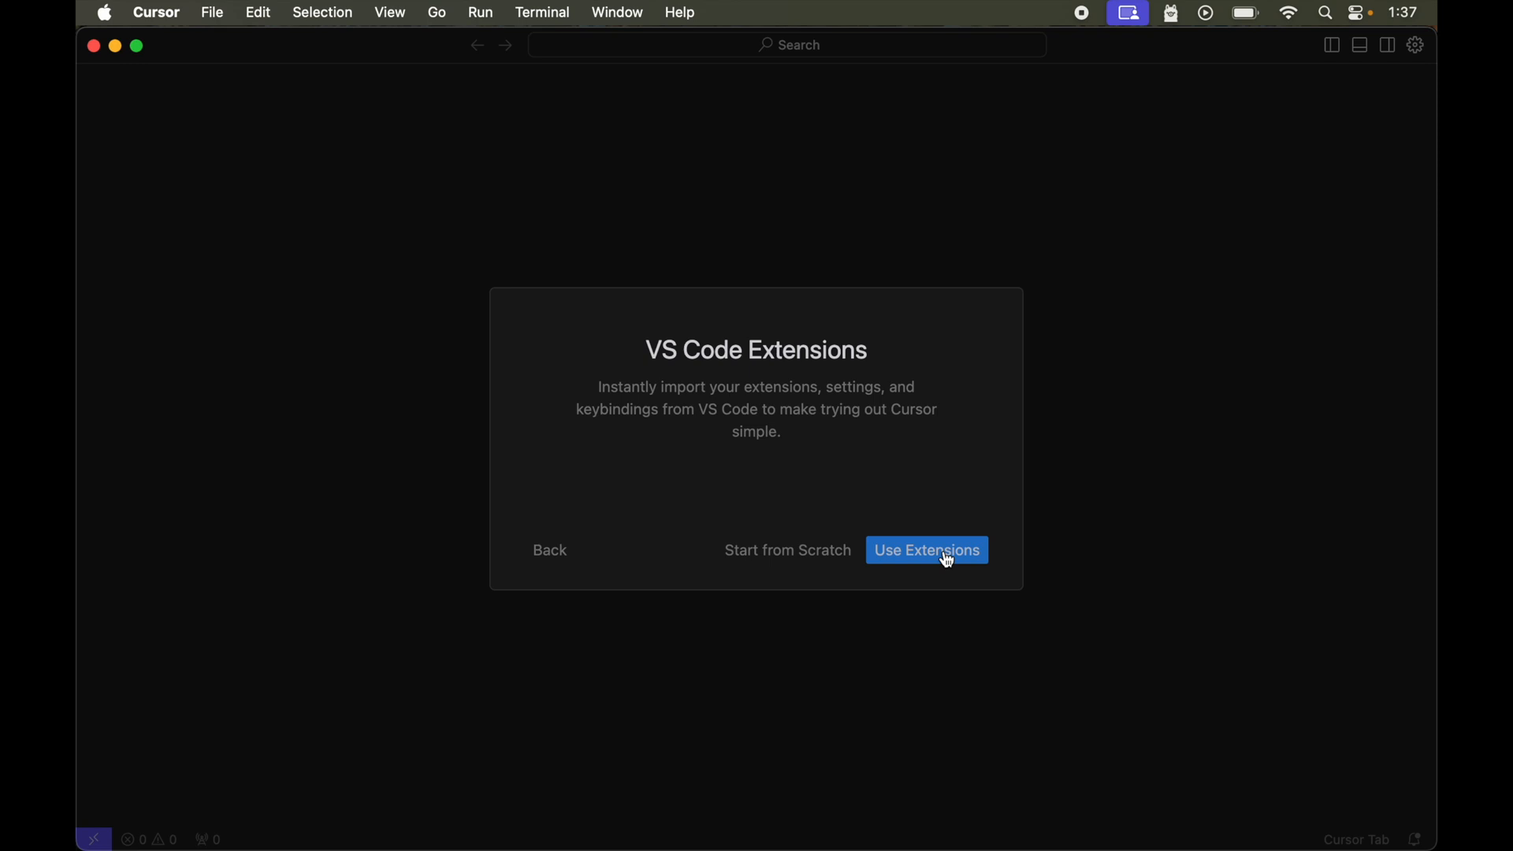
# - Import existing VS Code extensions and choose Privacy Mode, reaching the 'You're all set!' screen
pyautogui.click(925, 549)
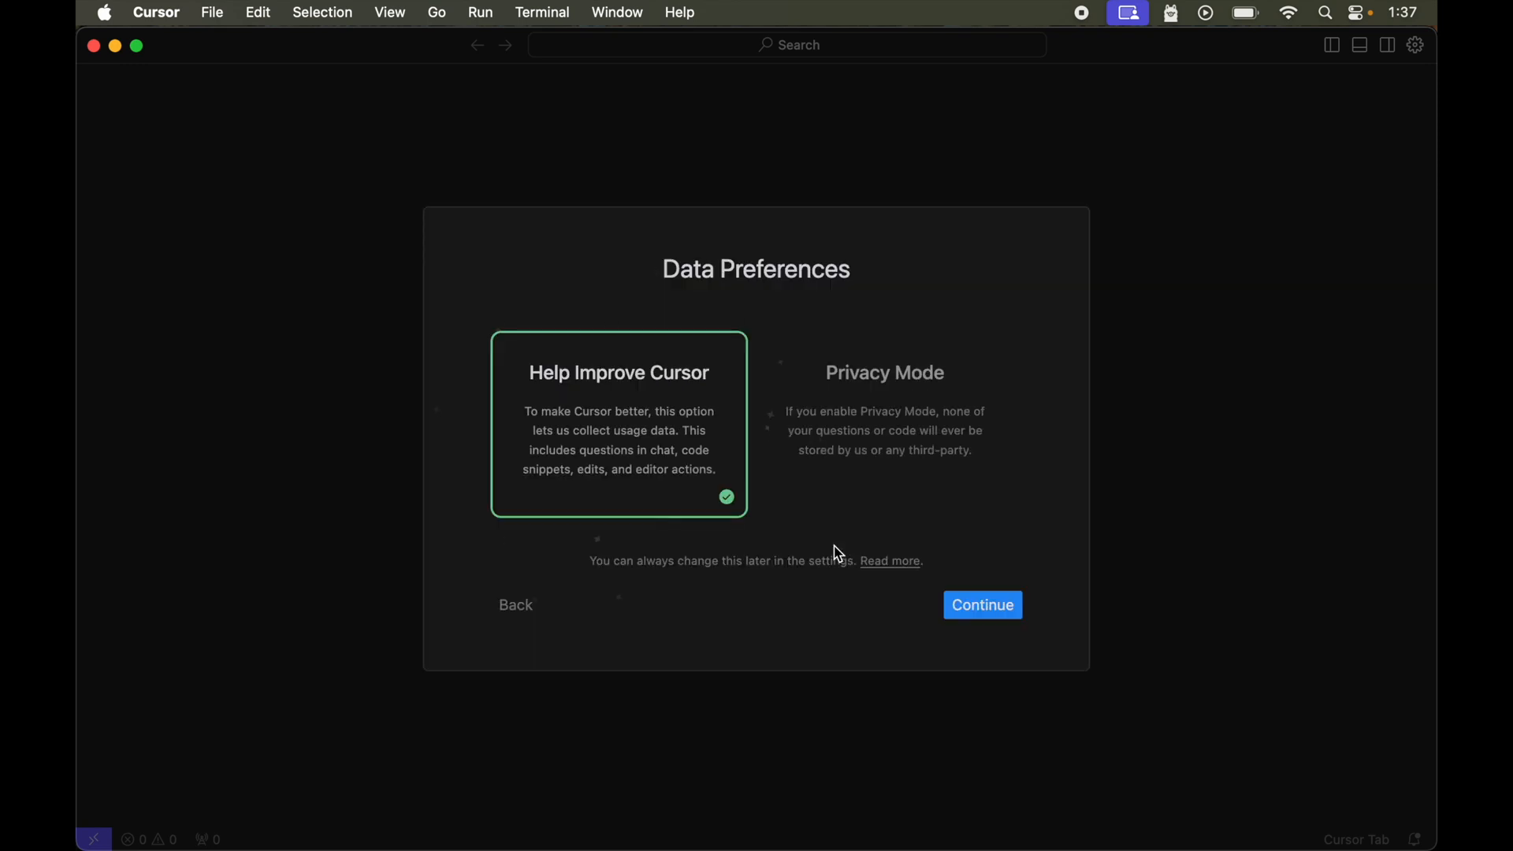
pyautogui.moveTo(835, 310)
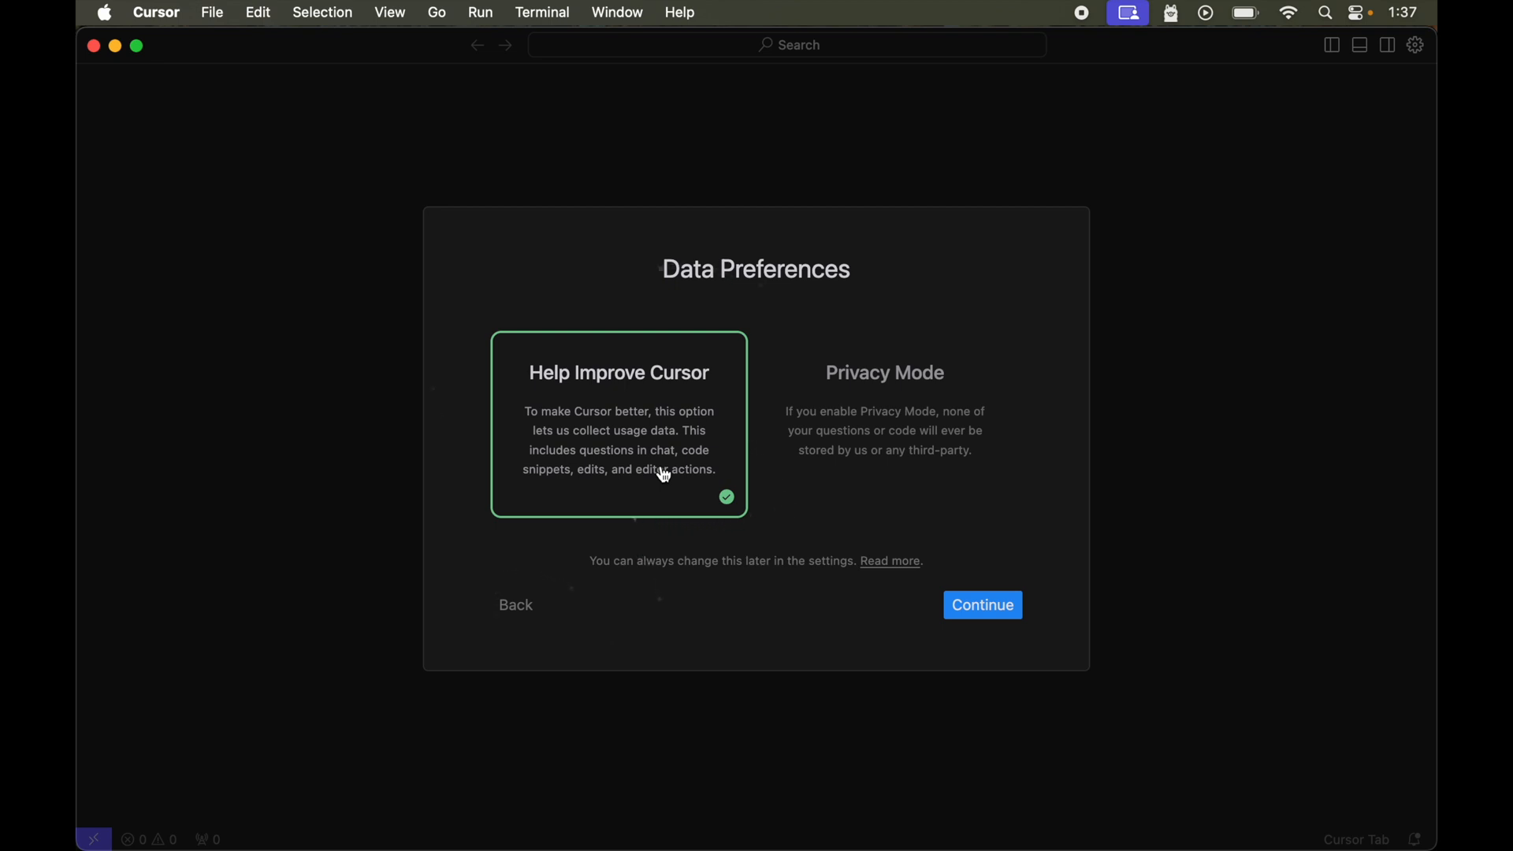
pyautogui.click(883, 424)
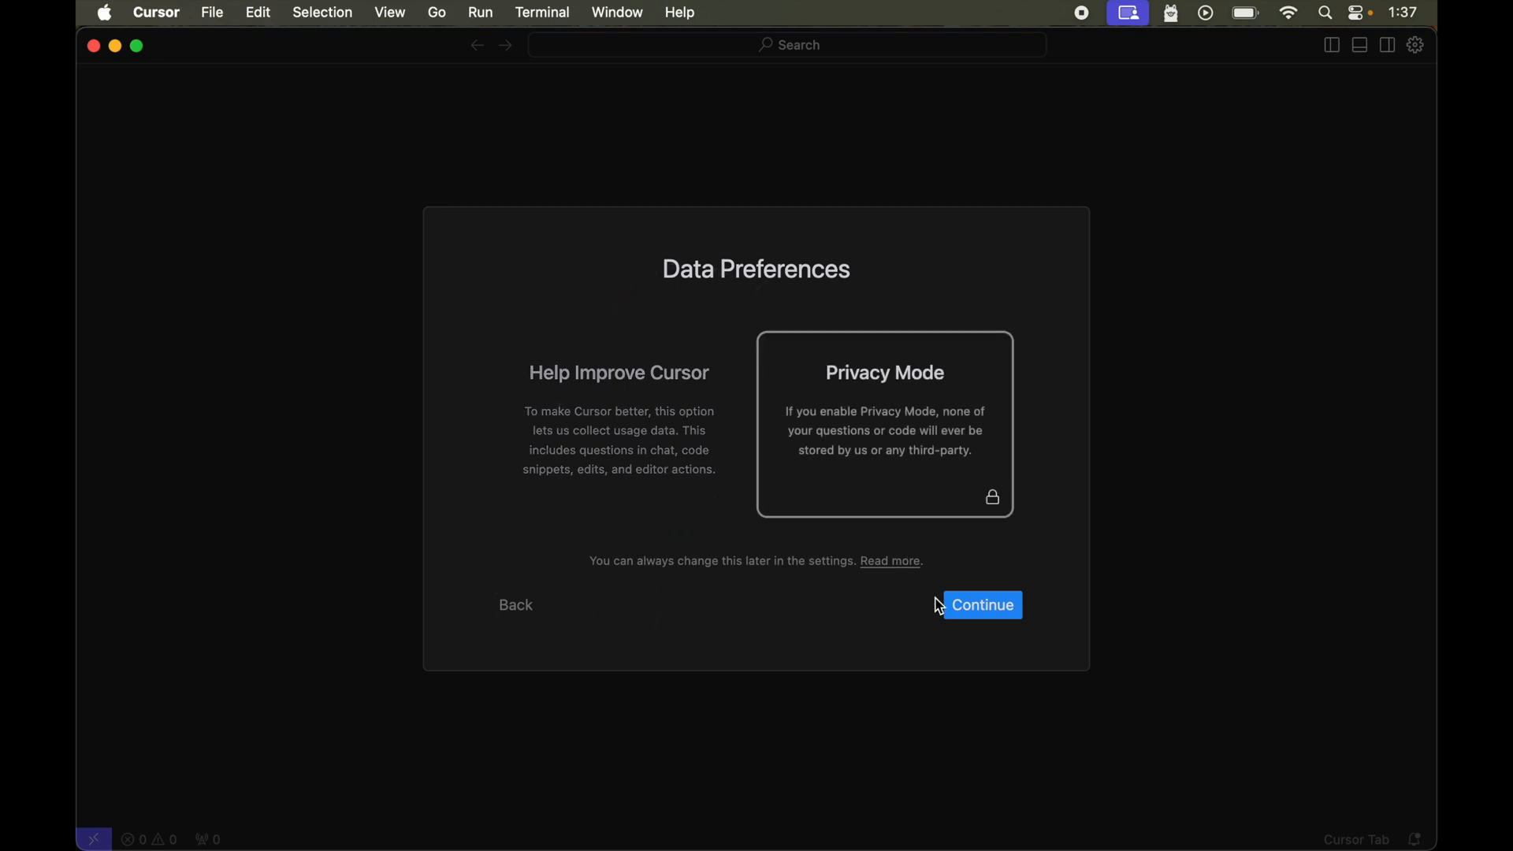
pyautogui.click(981, 606)
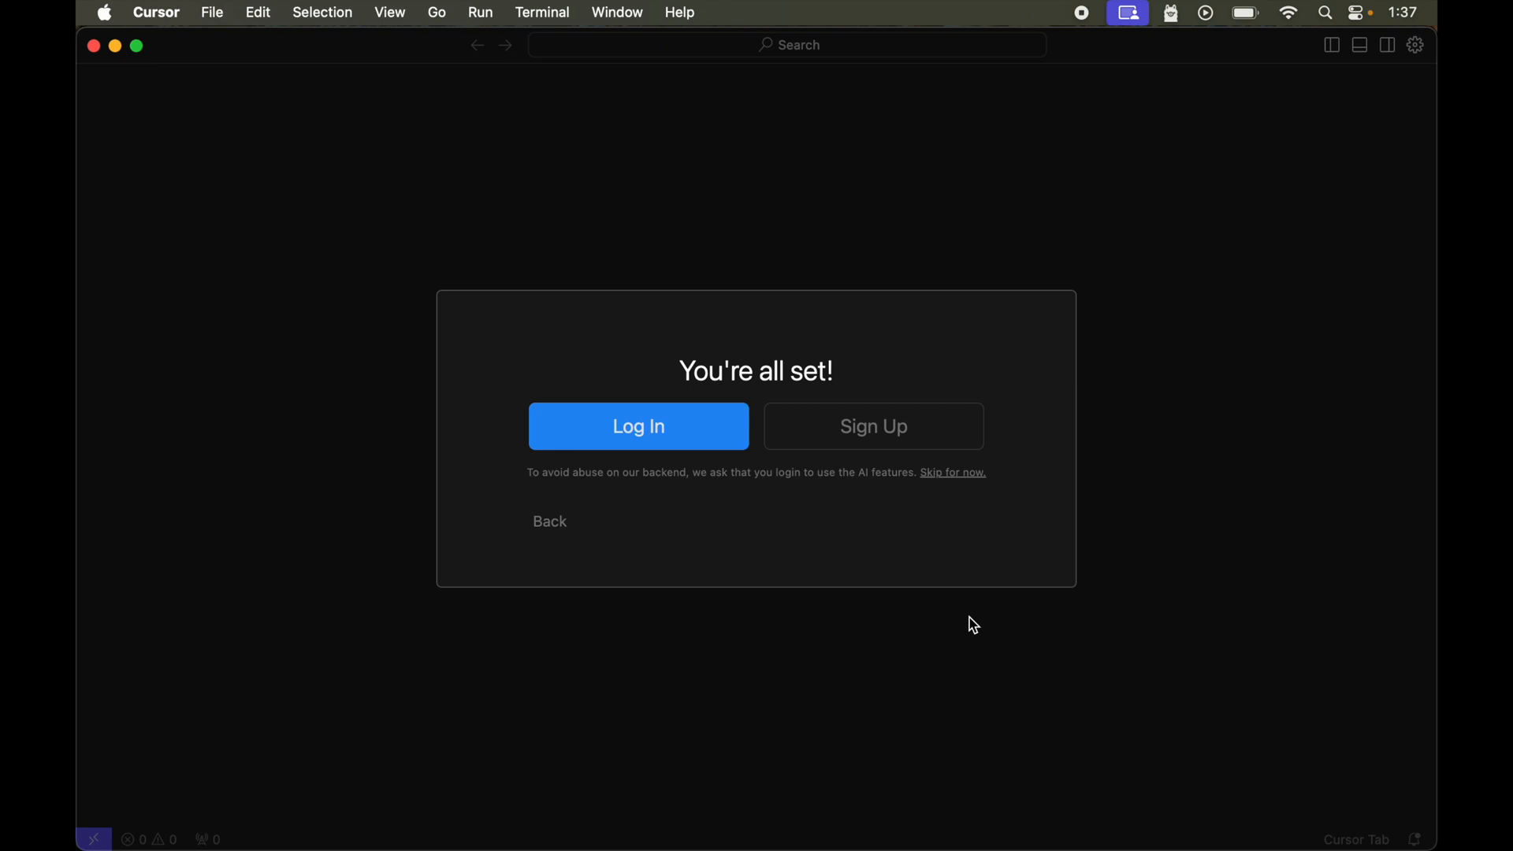
pyautogui.moveTo(872, 426)
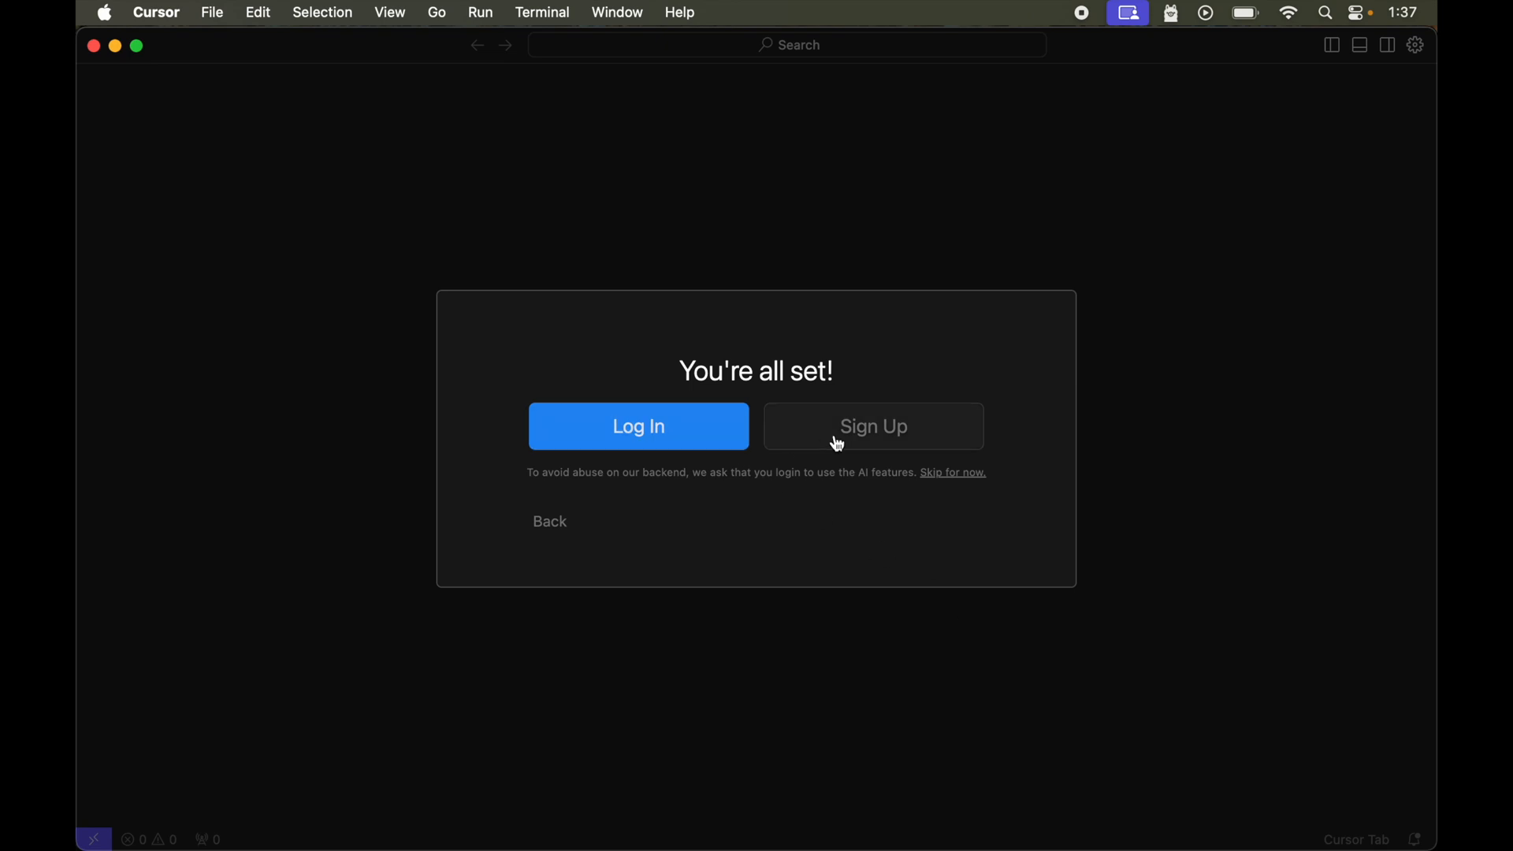
# - Start logging in, opening Cursor's sign-in page in Firefox
pyautogui.click(638, 425)
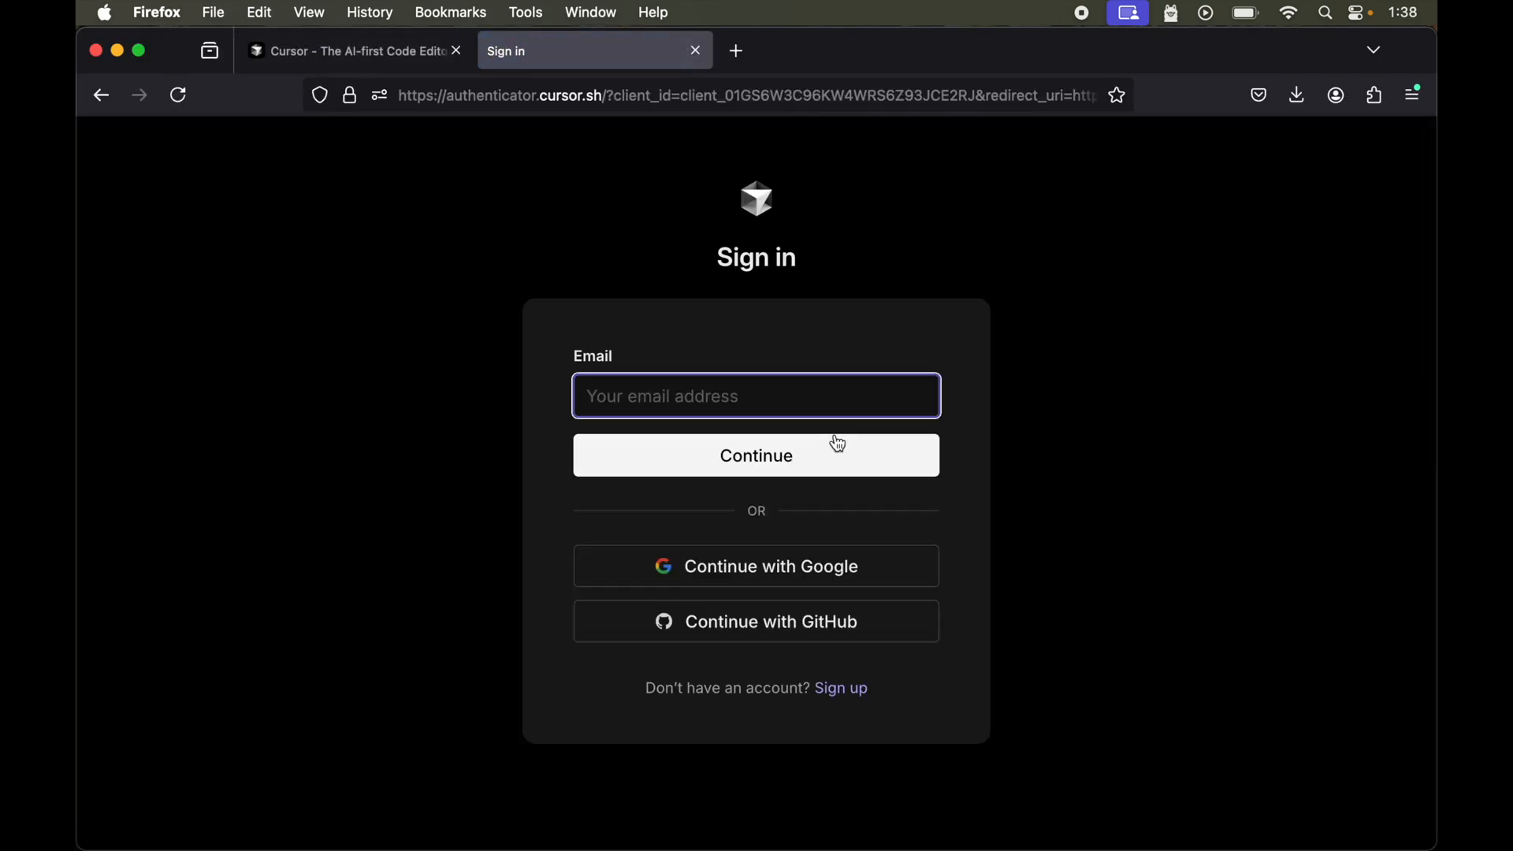
pyautogui.moveTo(819, 565)
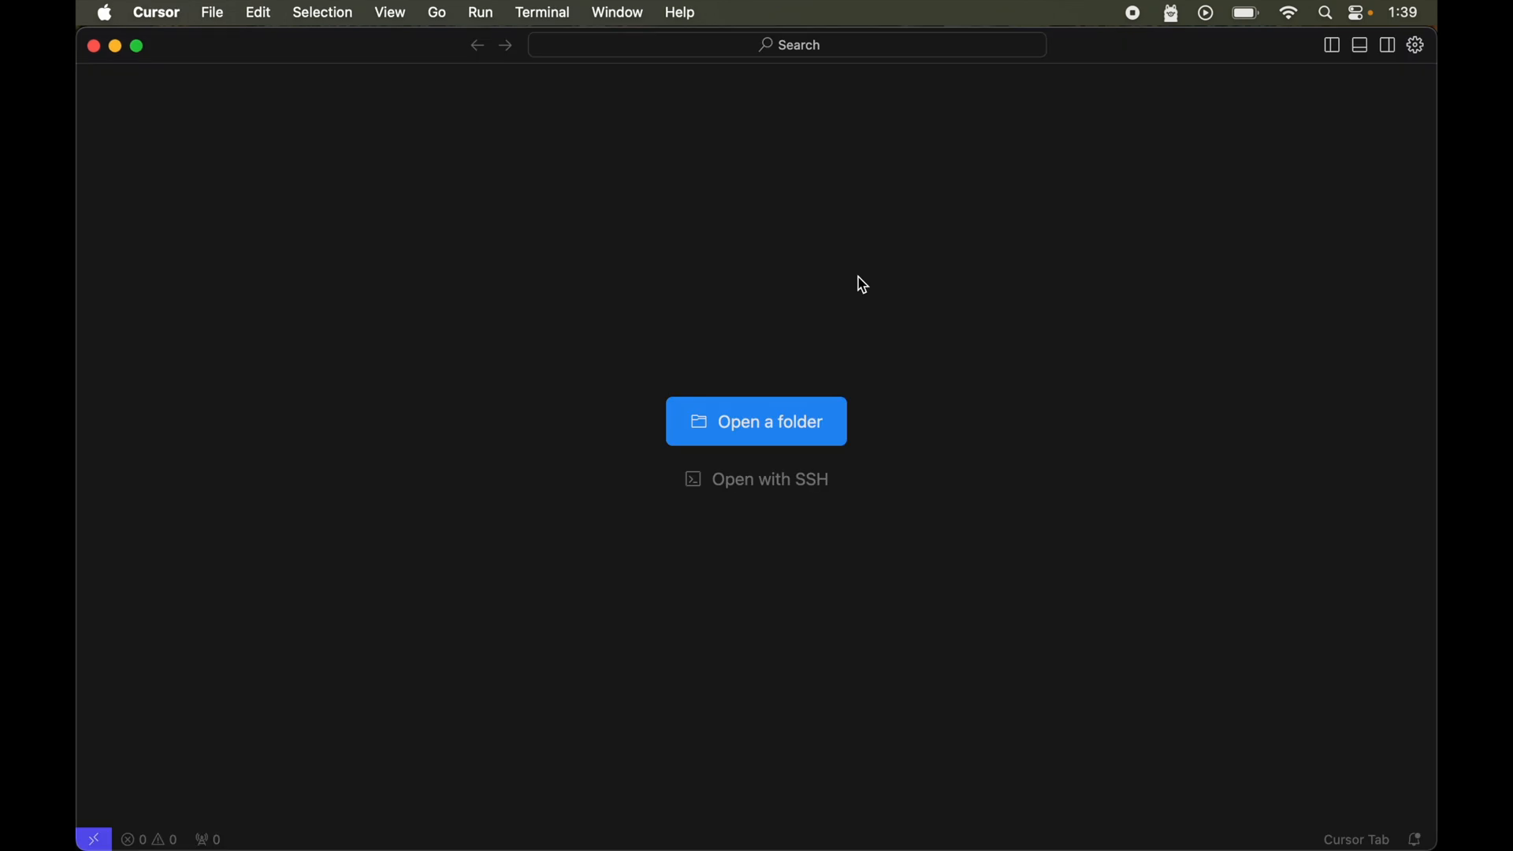
pyautogui.moveTo(895, 268)
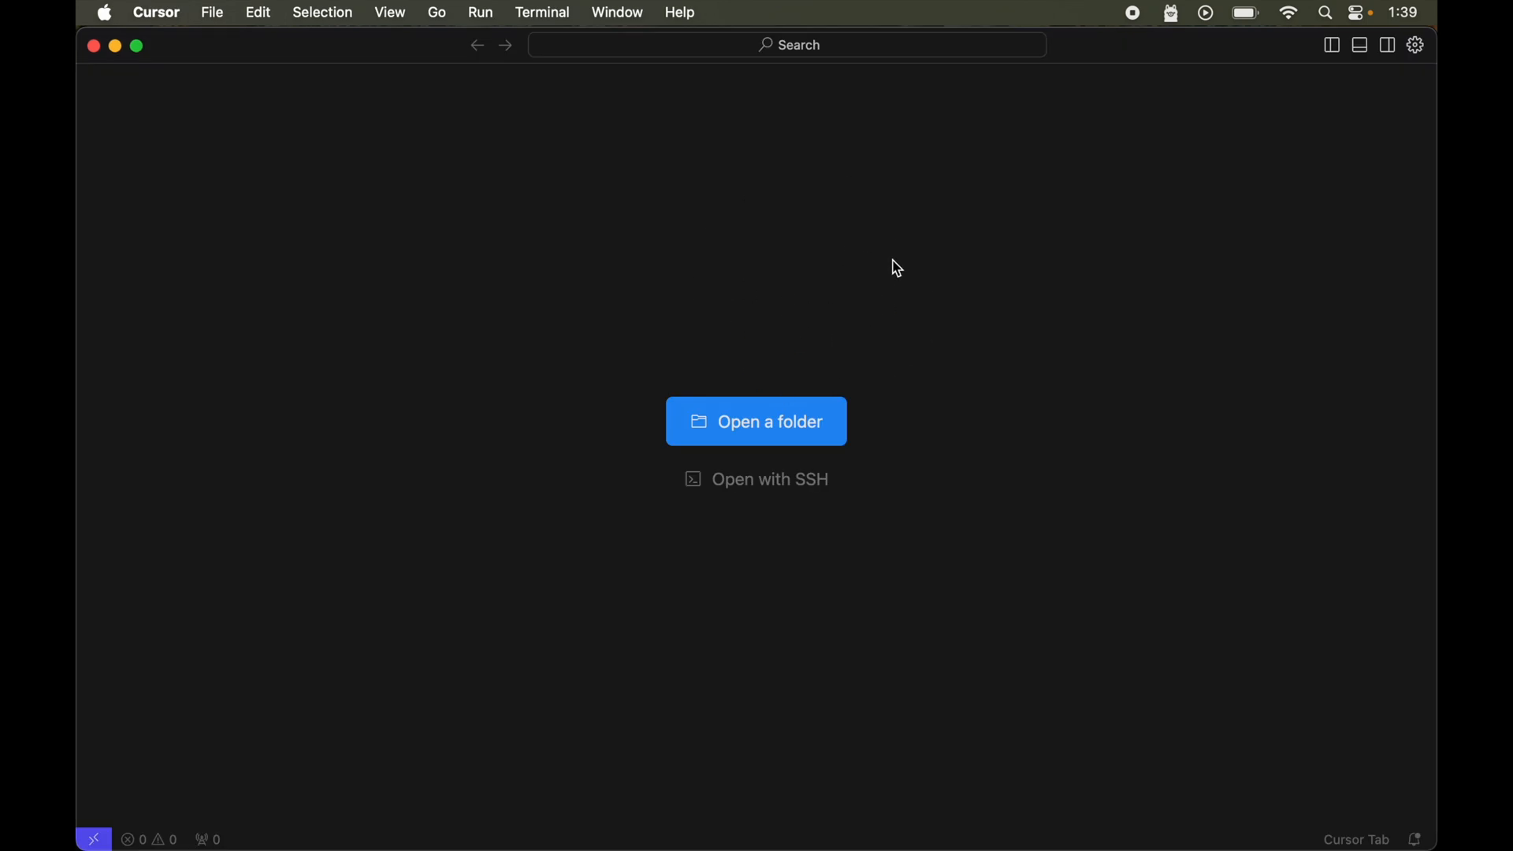
pyautogui.moveTo(799, 432)
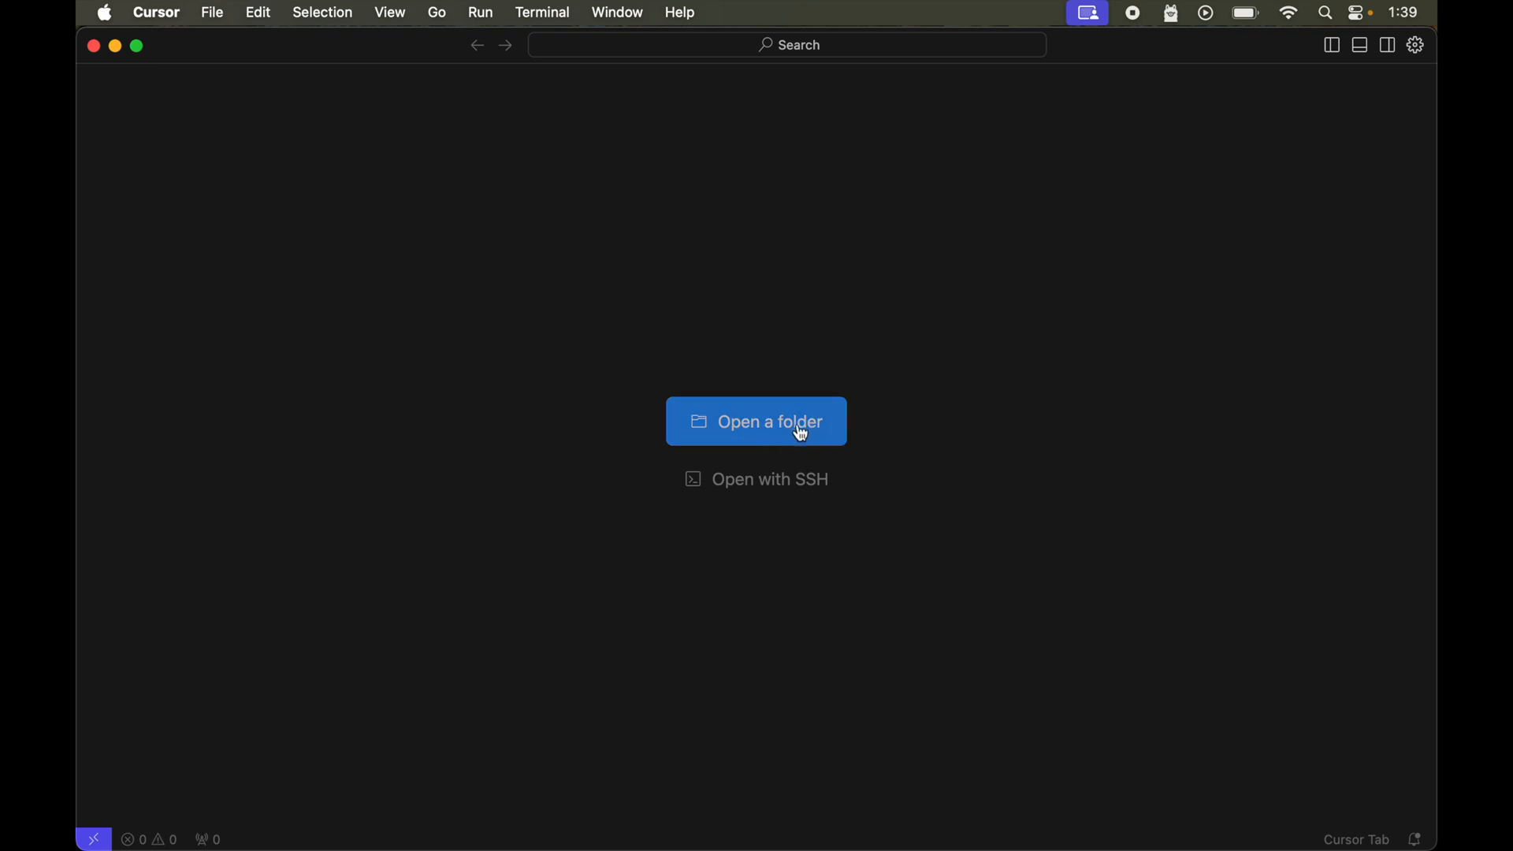
pyautogui.moveTo(815, 479)
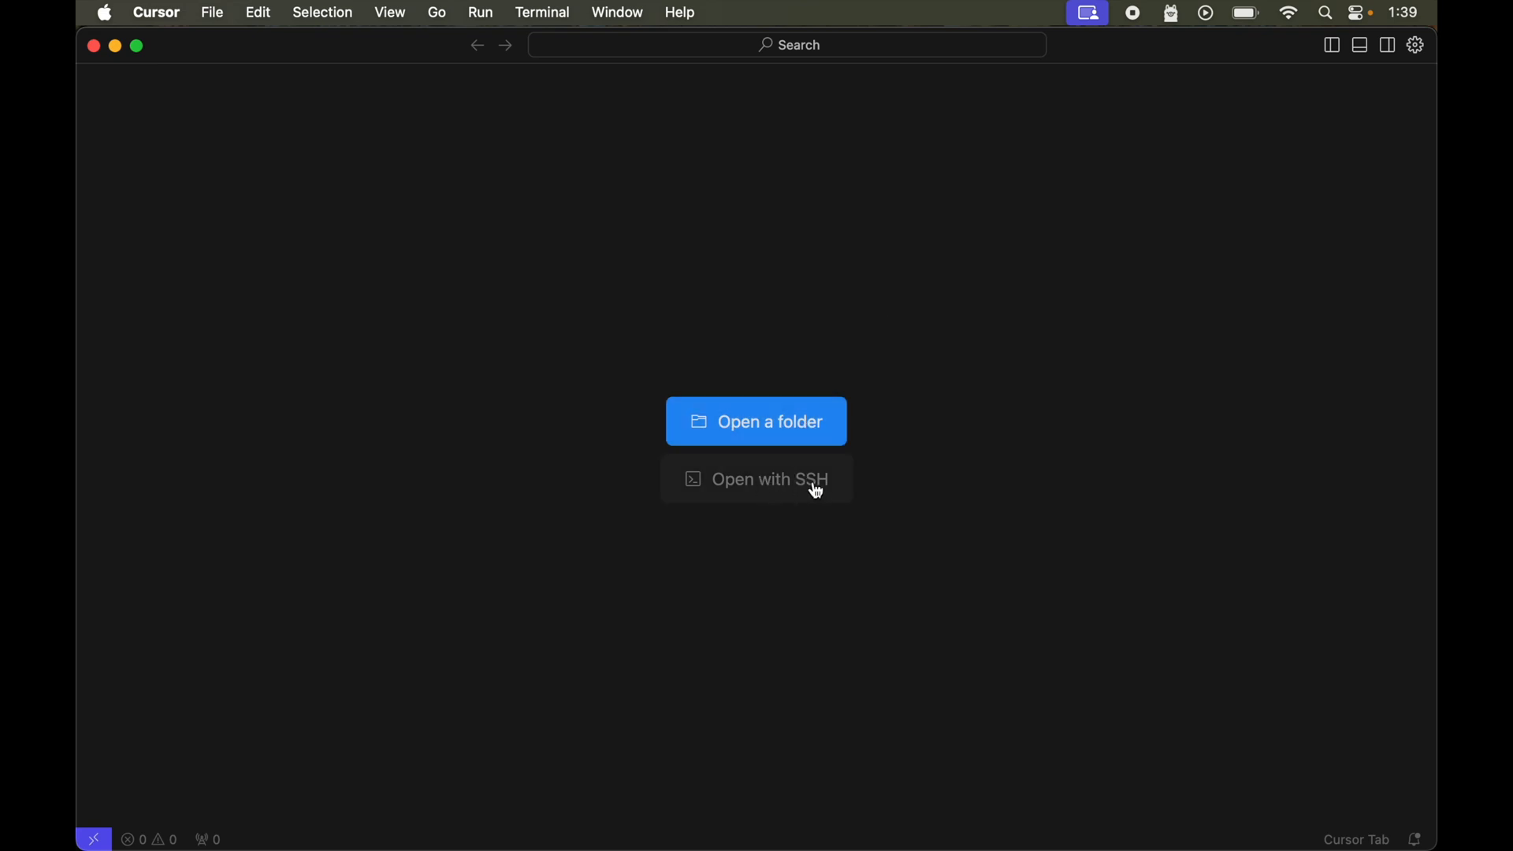
pyautogui.moveTo(771, 439)
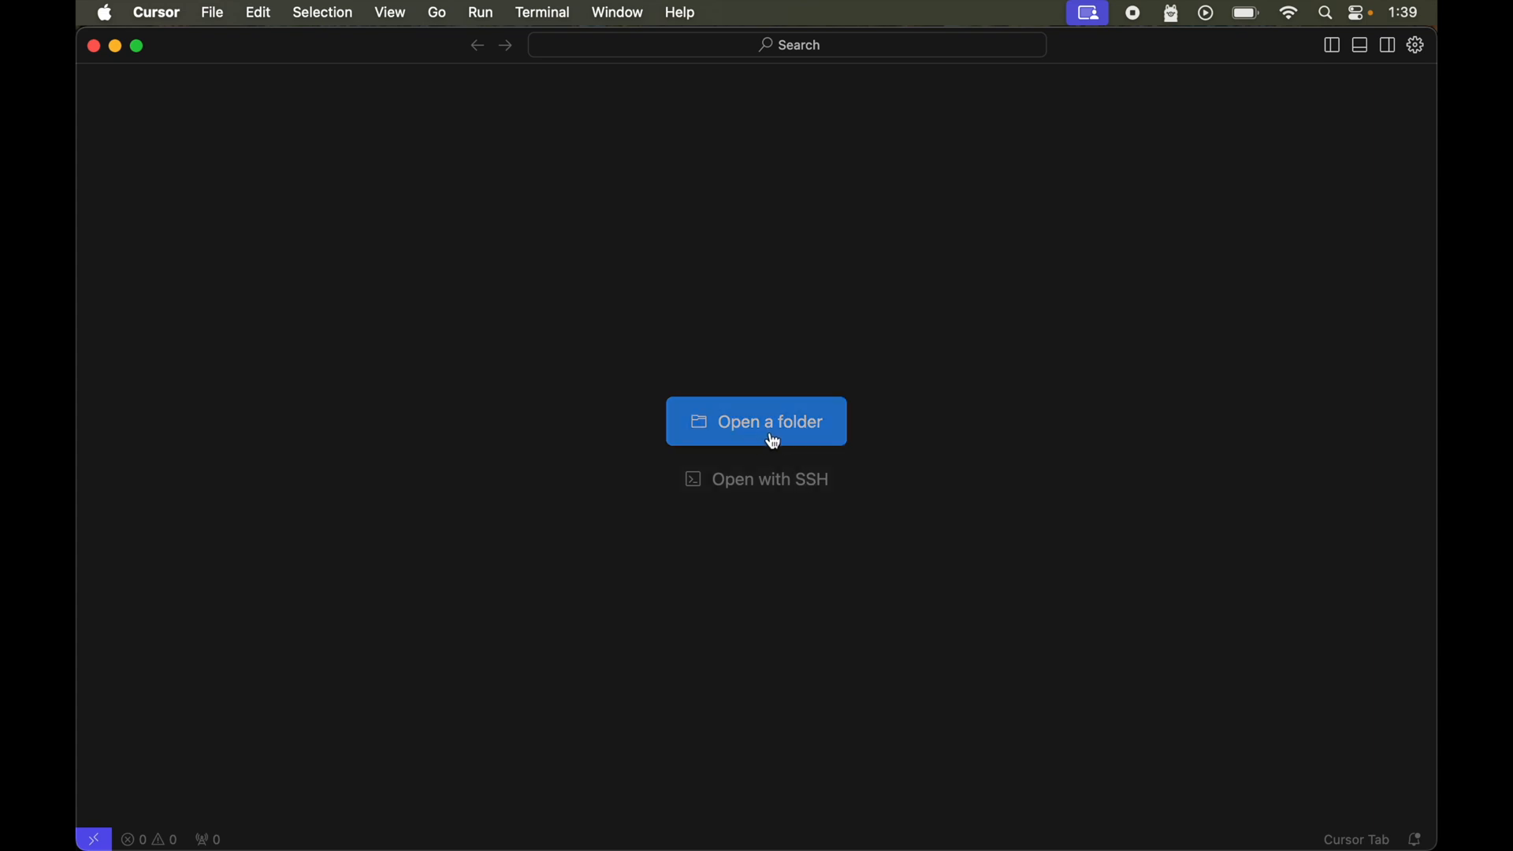
pyautogui.moveTo(818, 442)
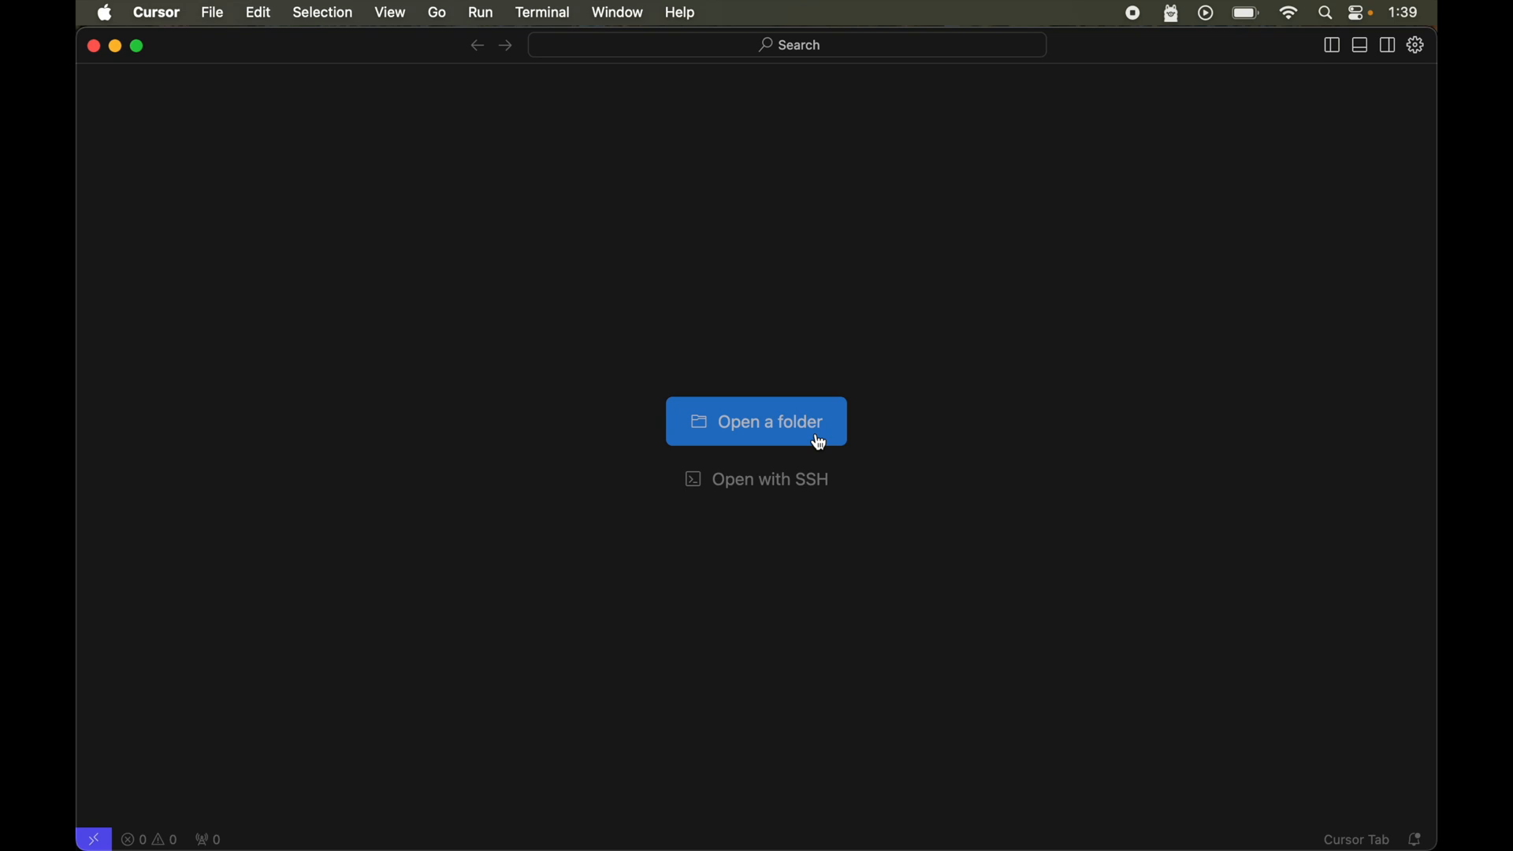
pyautogui.moveTo(770, 480)
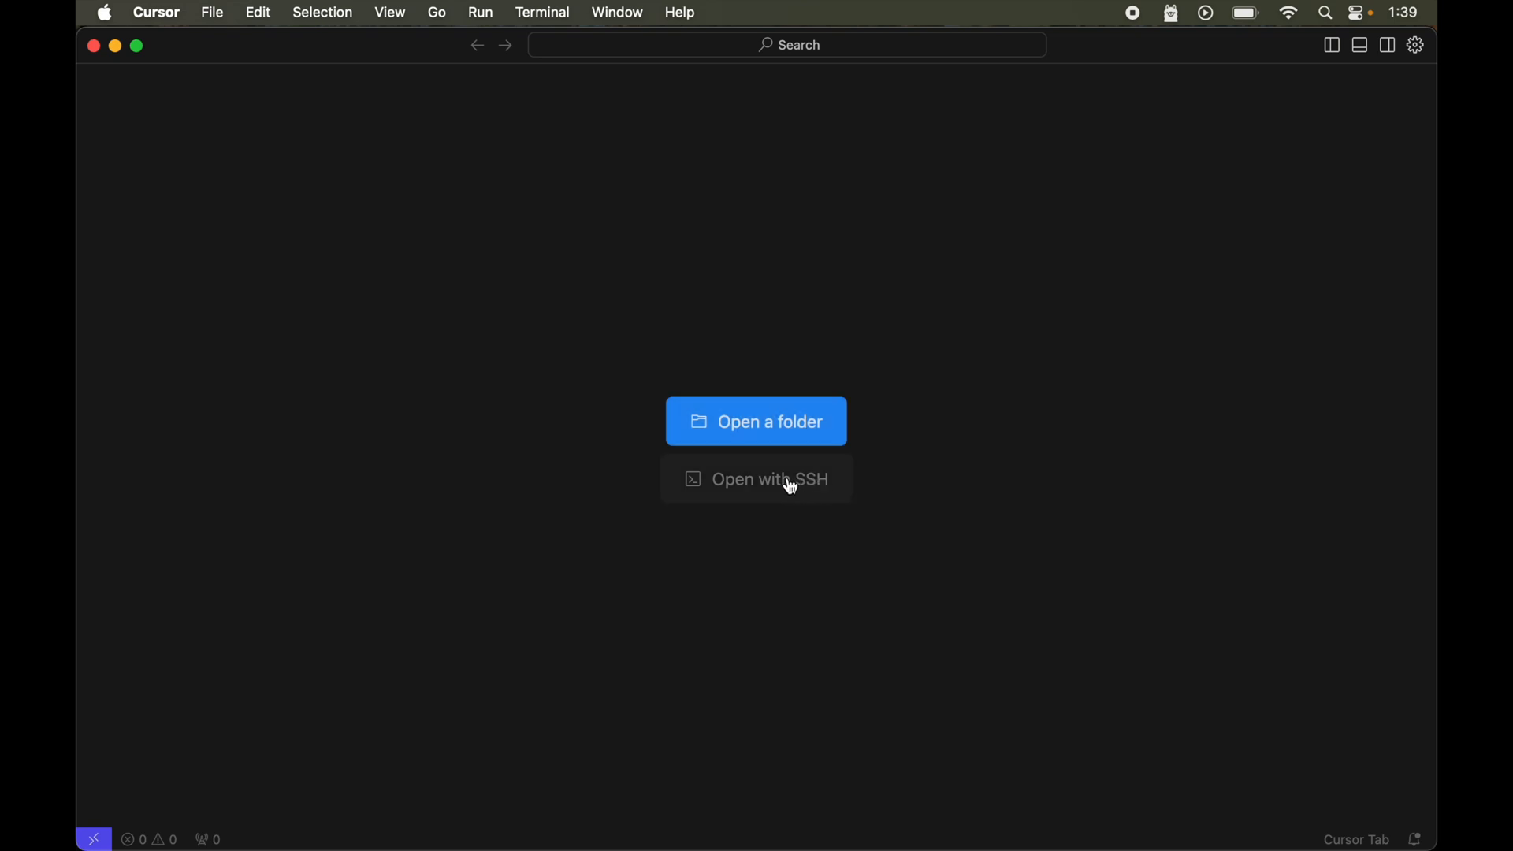
pyautogui.moveTo(815, 489)
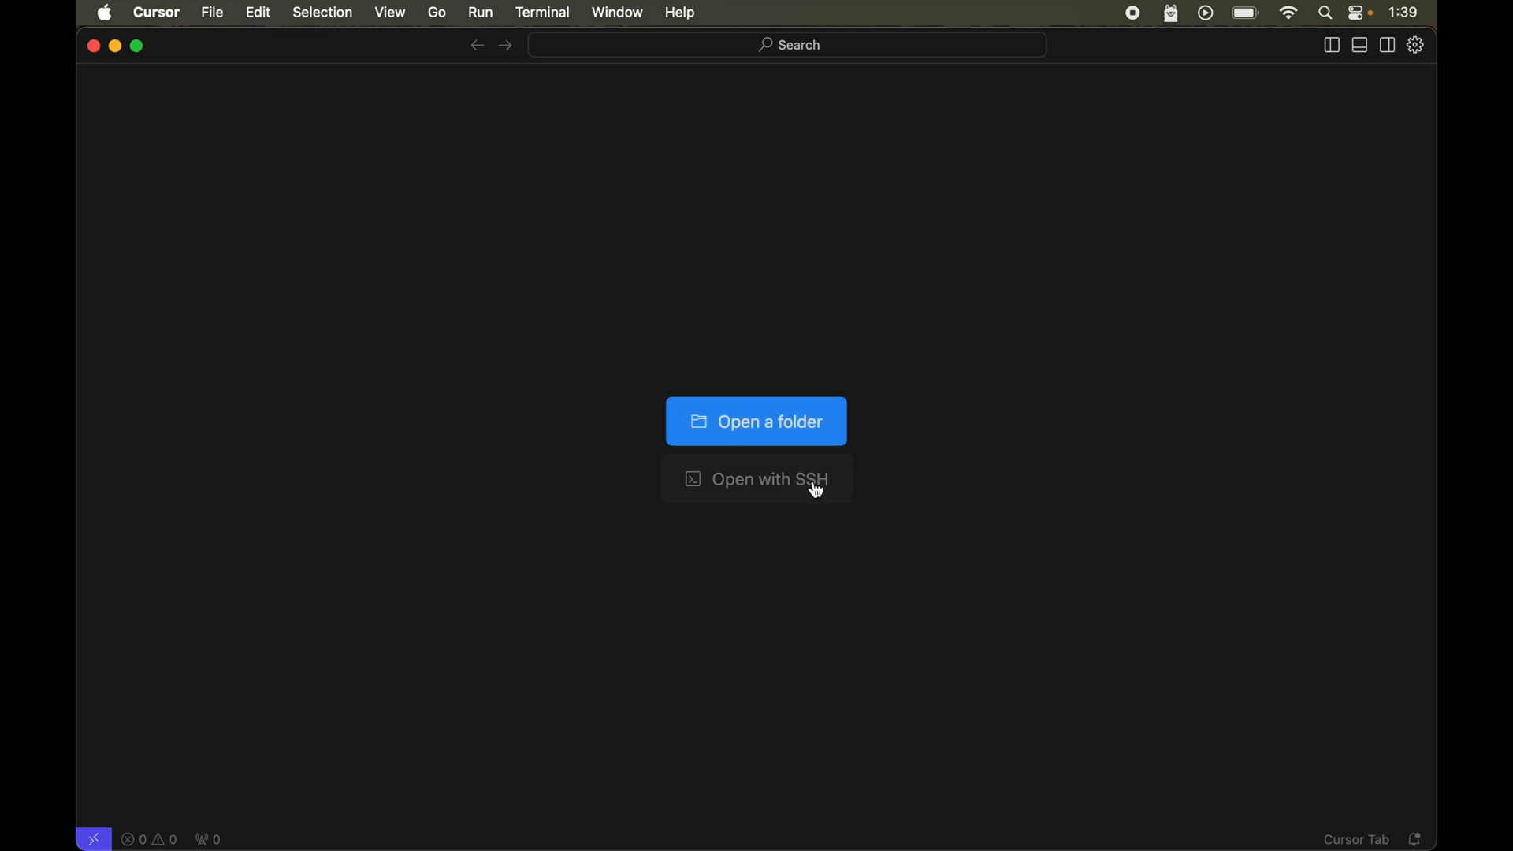
pyautogui.moveTo(756, 423)
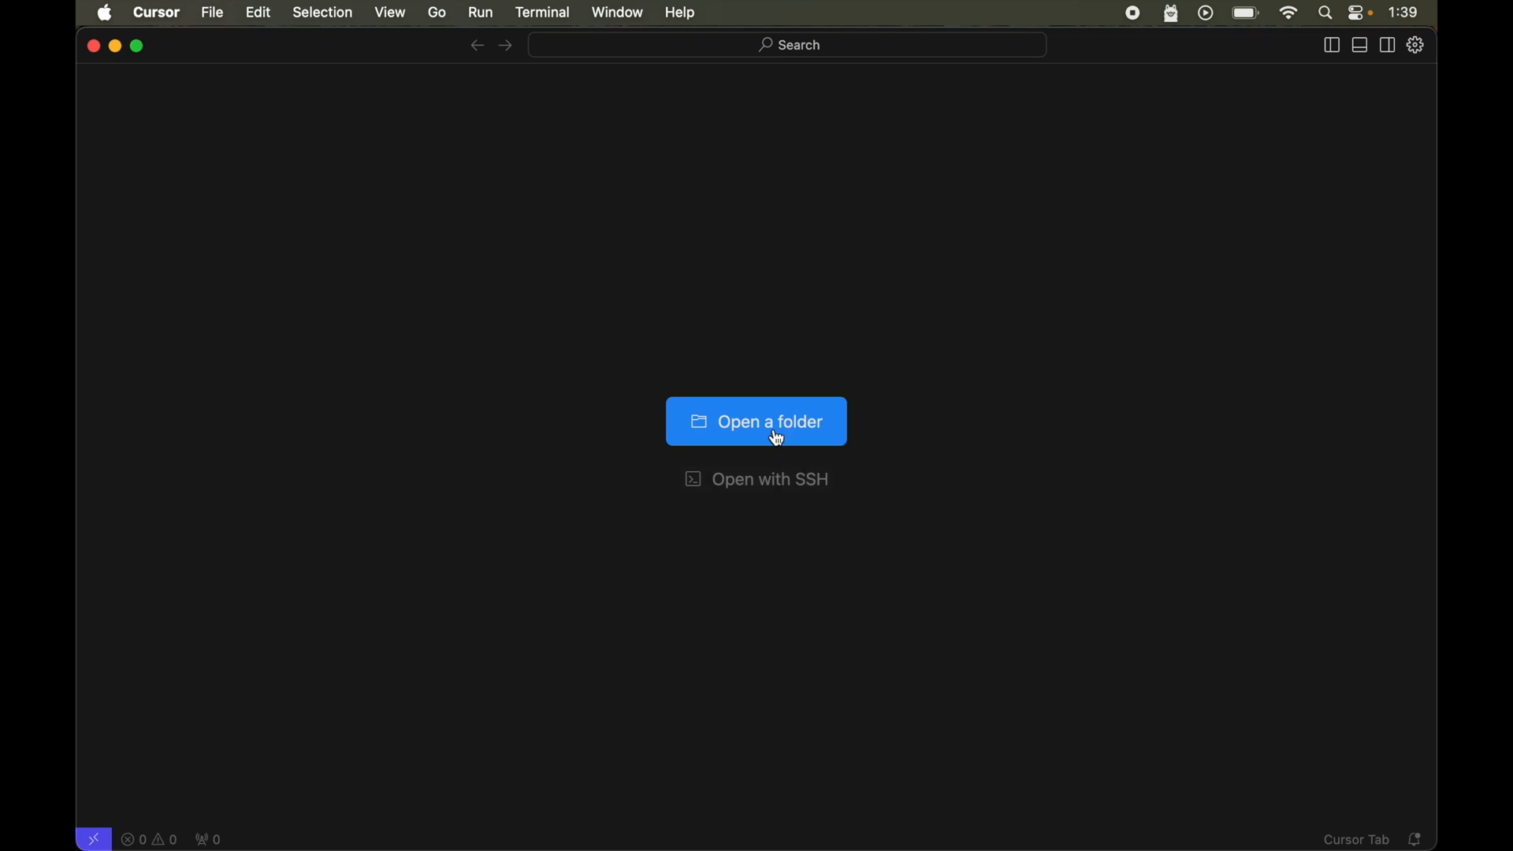
# - Bring up the folder picker from Cursor's start screen
pyautogui.click(757, 423)
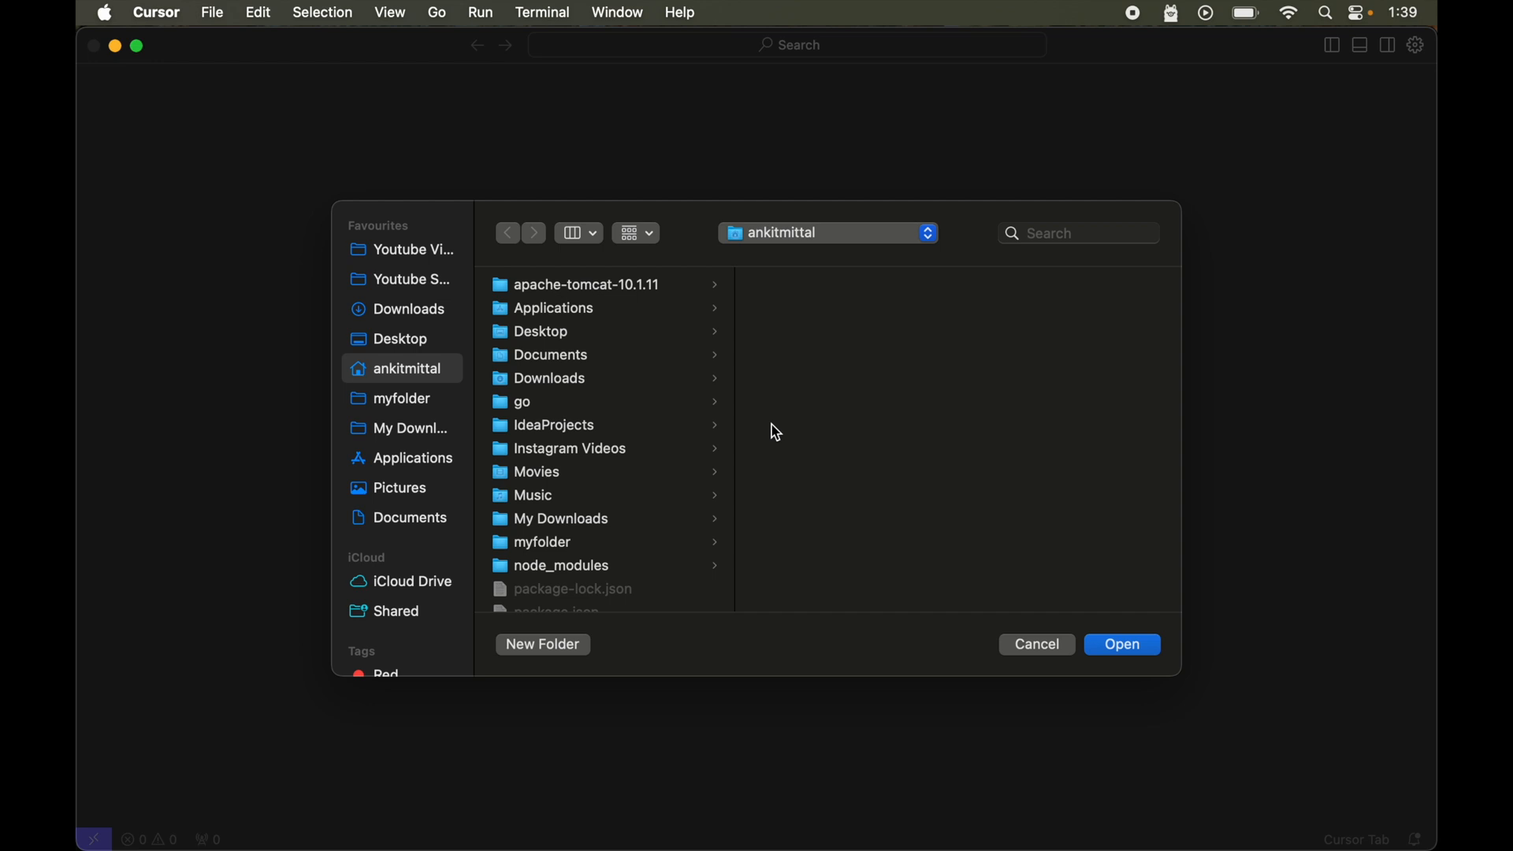
pyautogui.moveTo(471, 330)
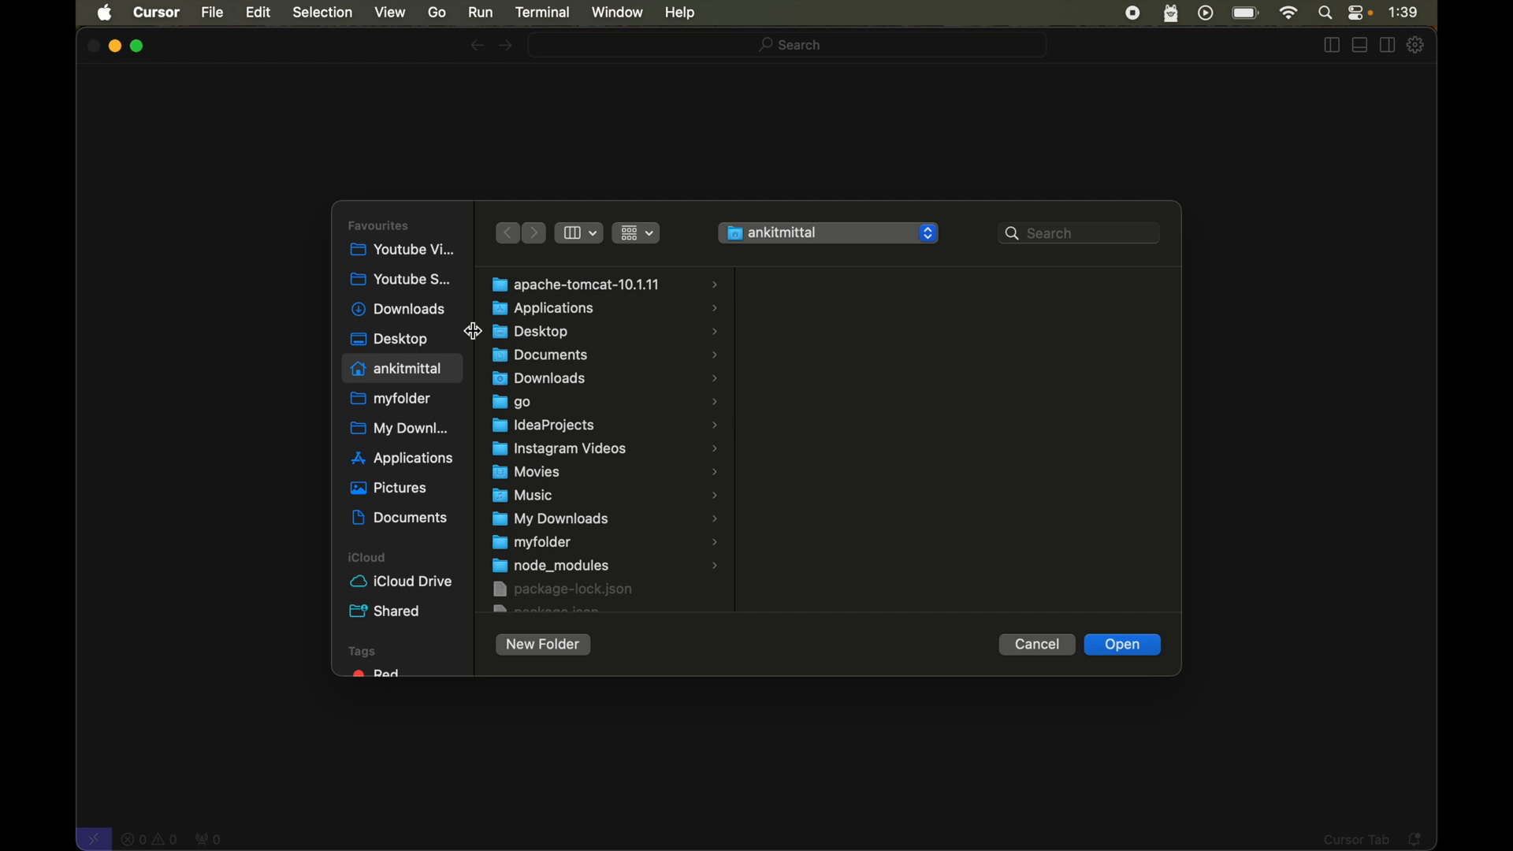
# - Open Downloads/projects/QuizApp as the workspace and show quizapp.py in the editor
pyautogui.click(409, 309)
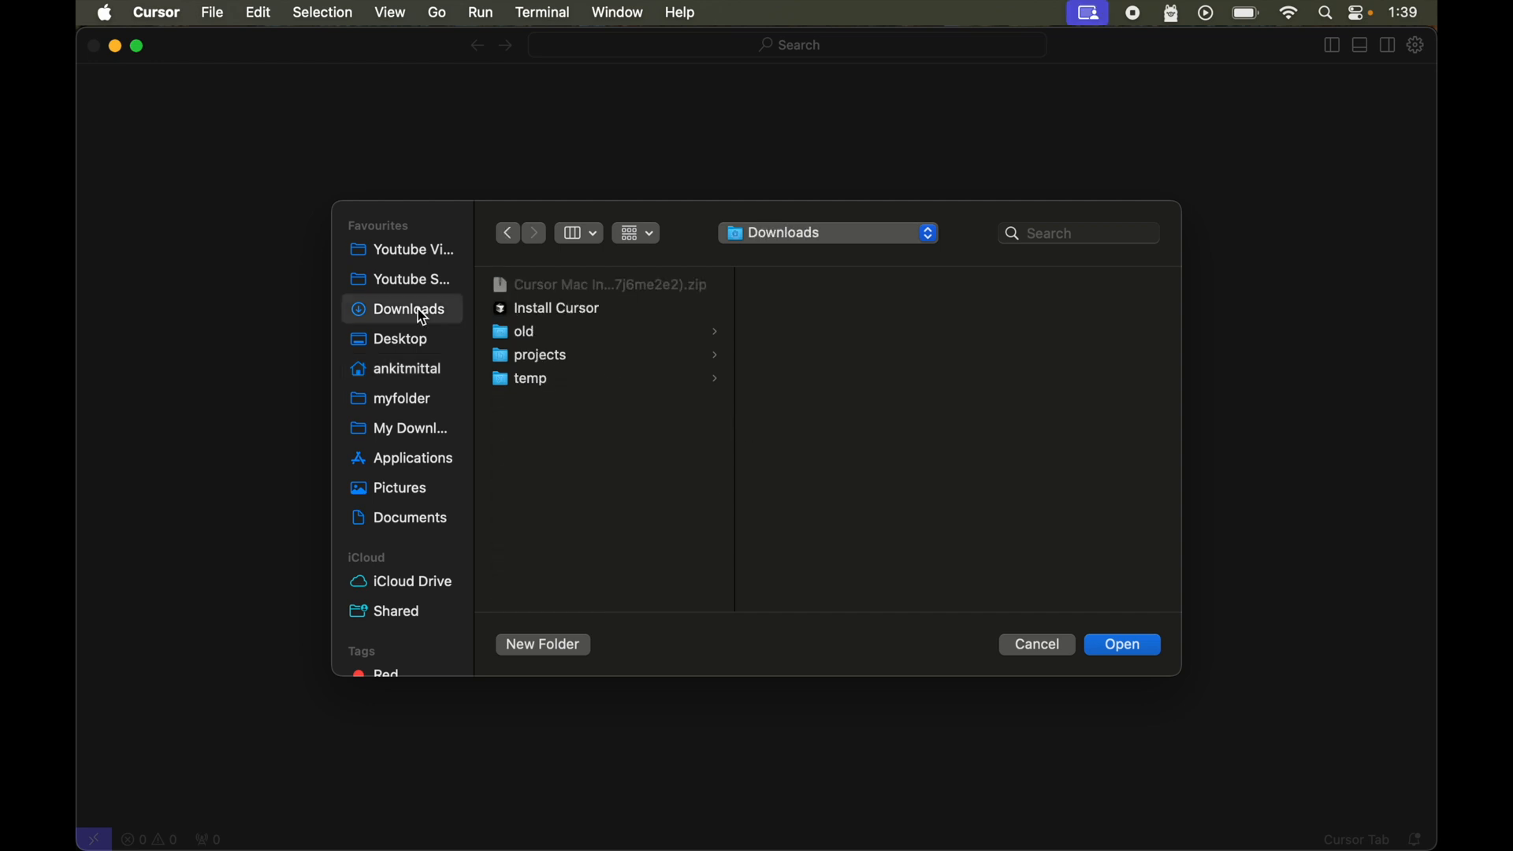
pyautogui.click(539, 355)
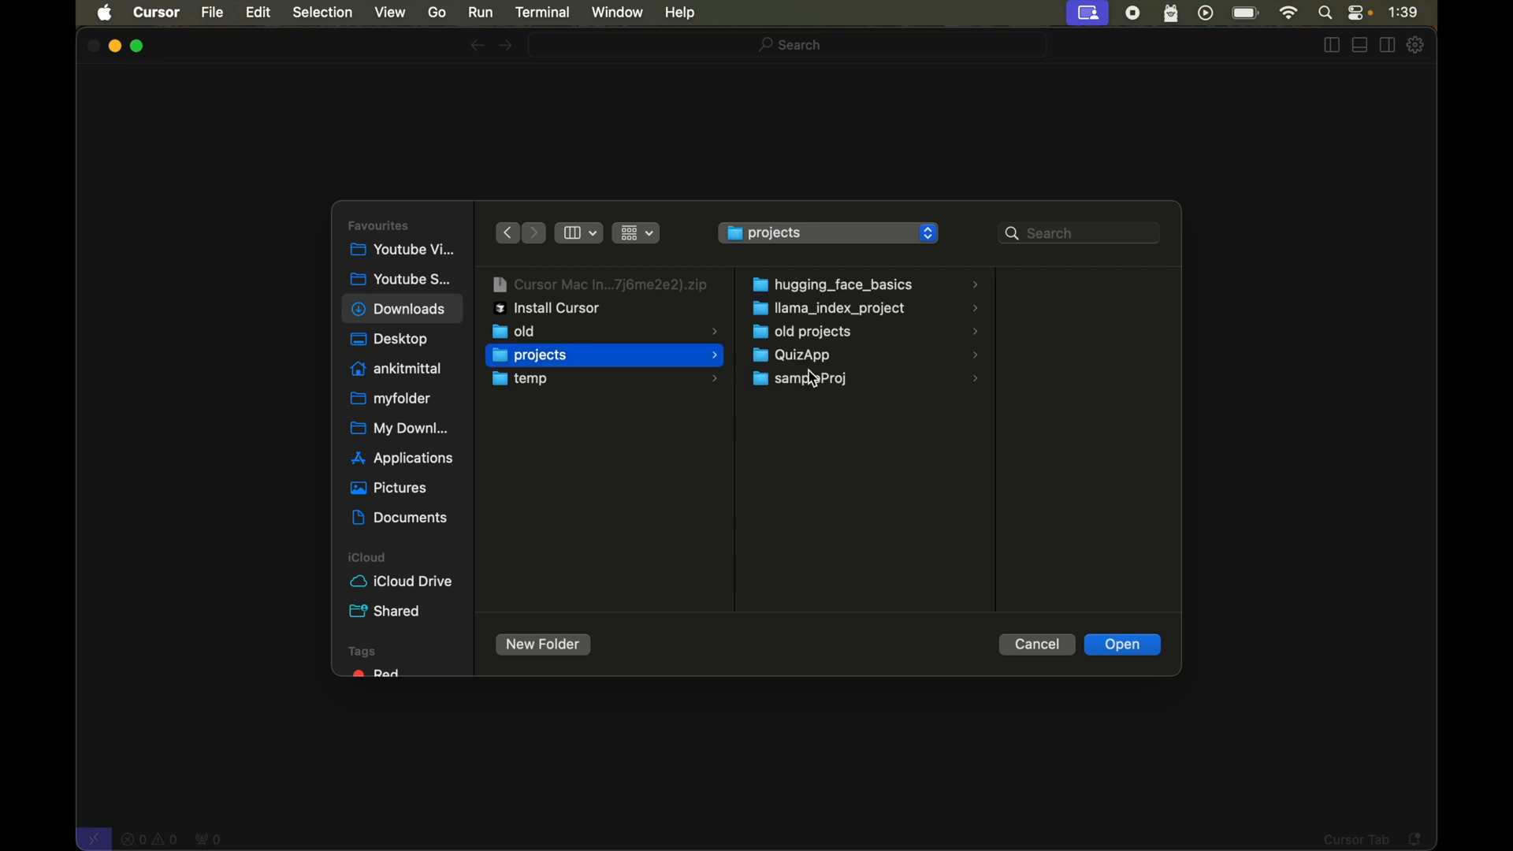
pyautogui.click(801, 355)
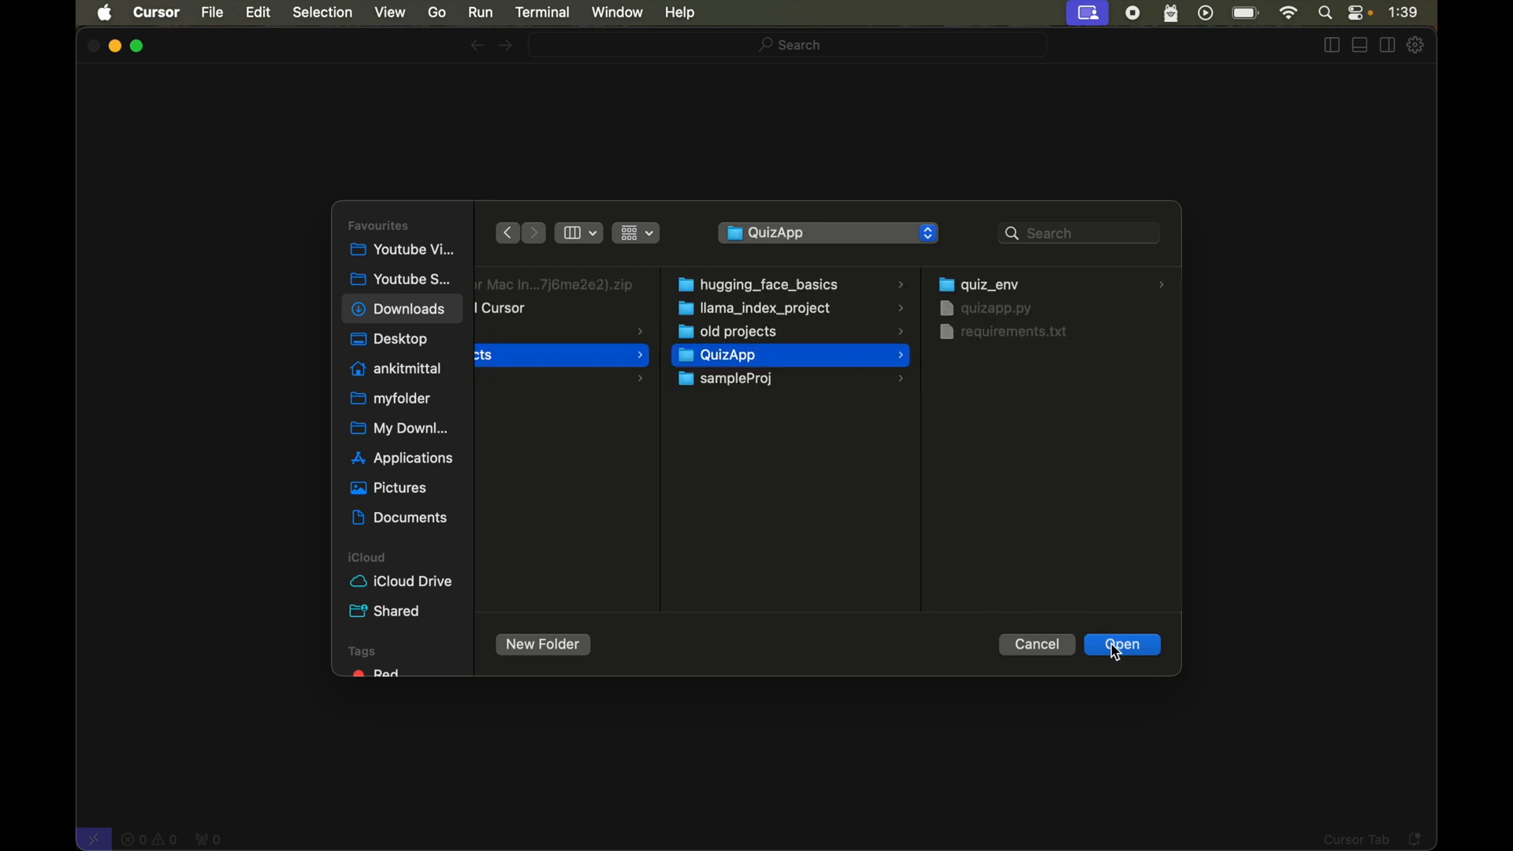
pyautogui.click(1120, 643)
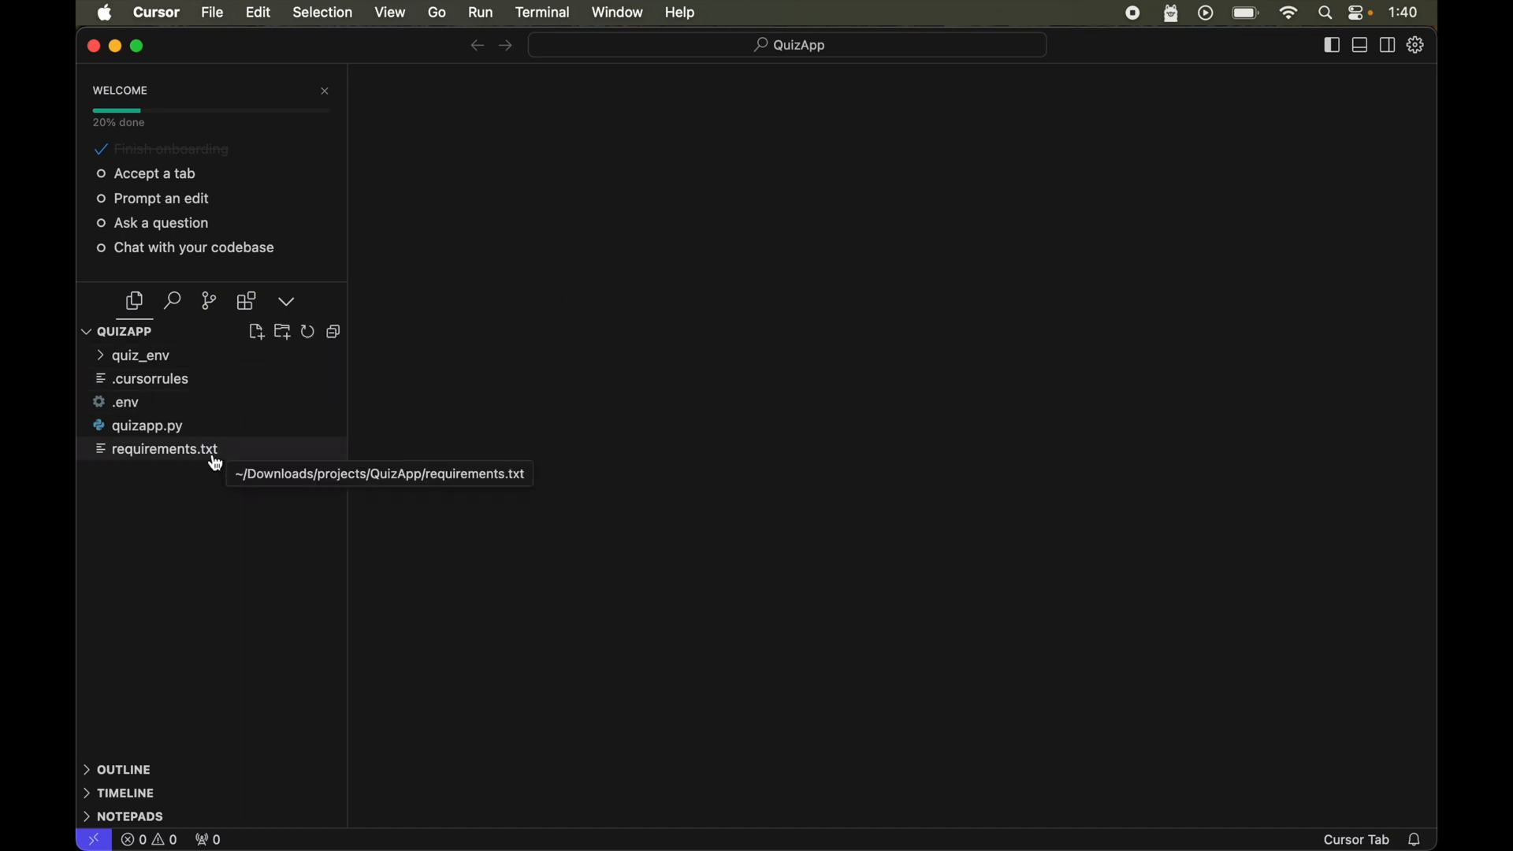
pyautogui.click(147, 425)
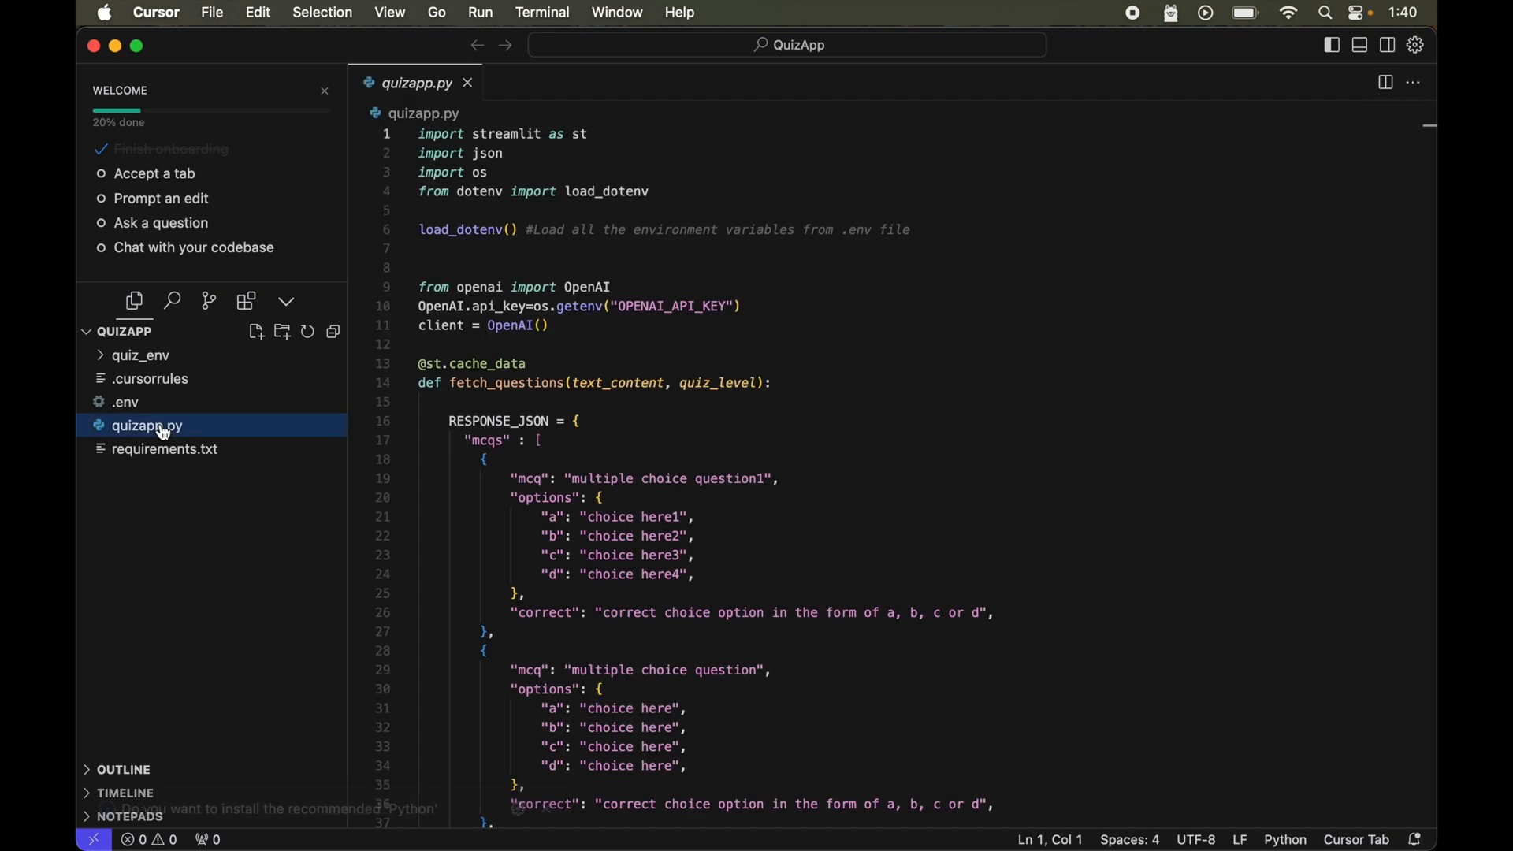